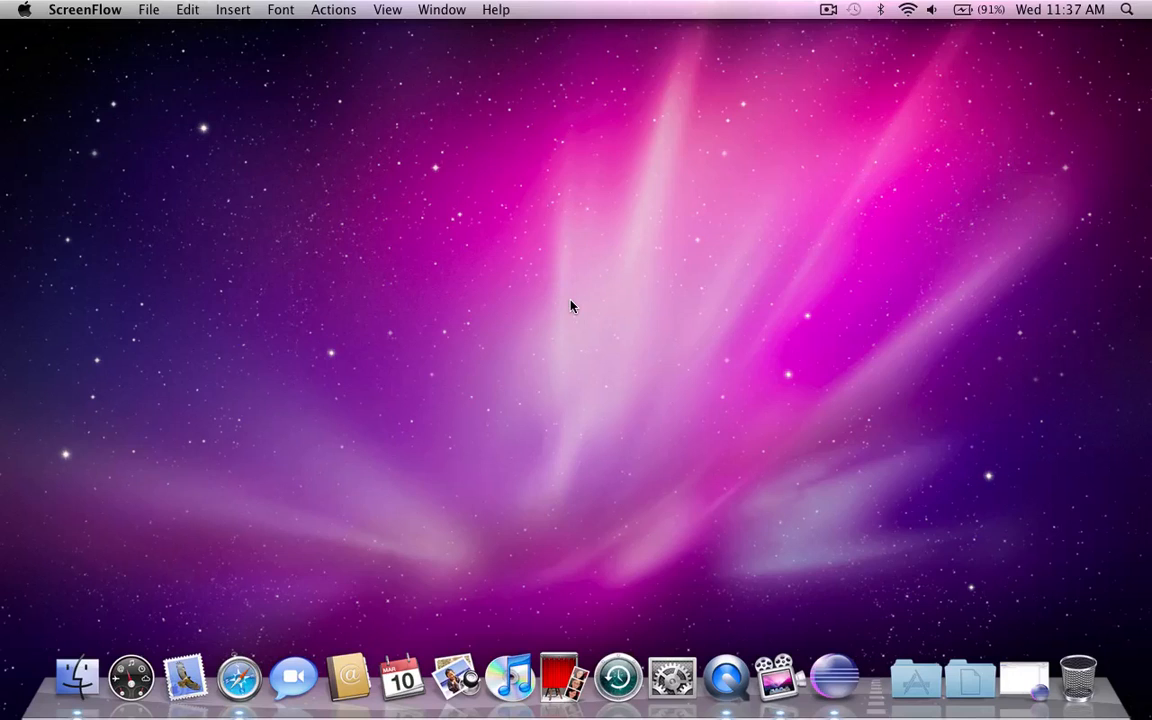
mouse_move(1020, 680)
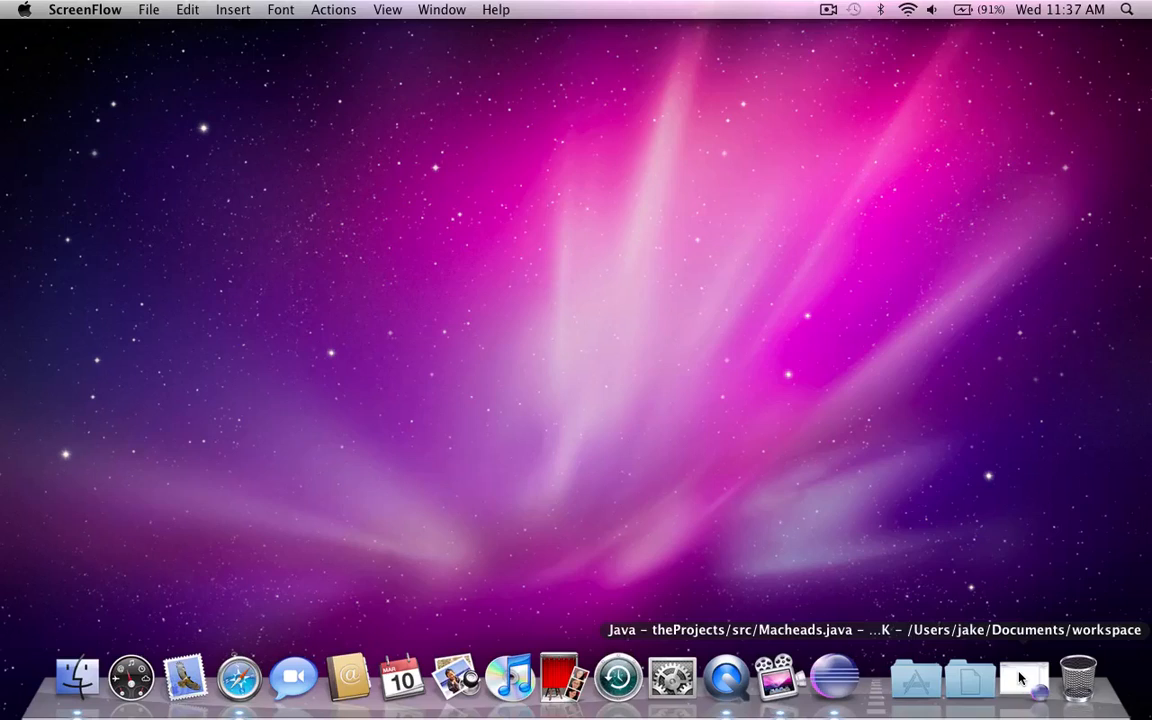
- Bring Eclipse forward and try a throwaway line int i = 10; inside main
left_click(1024, 698)
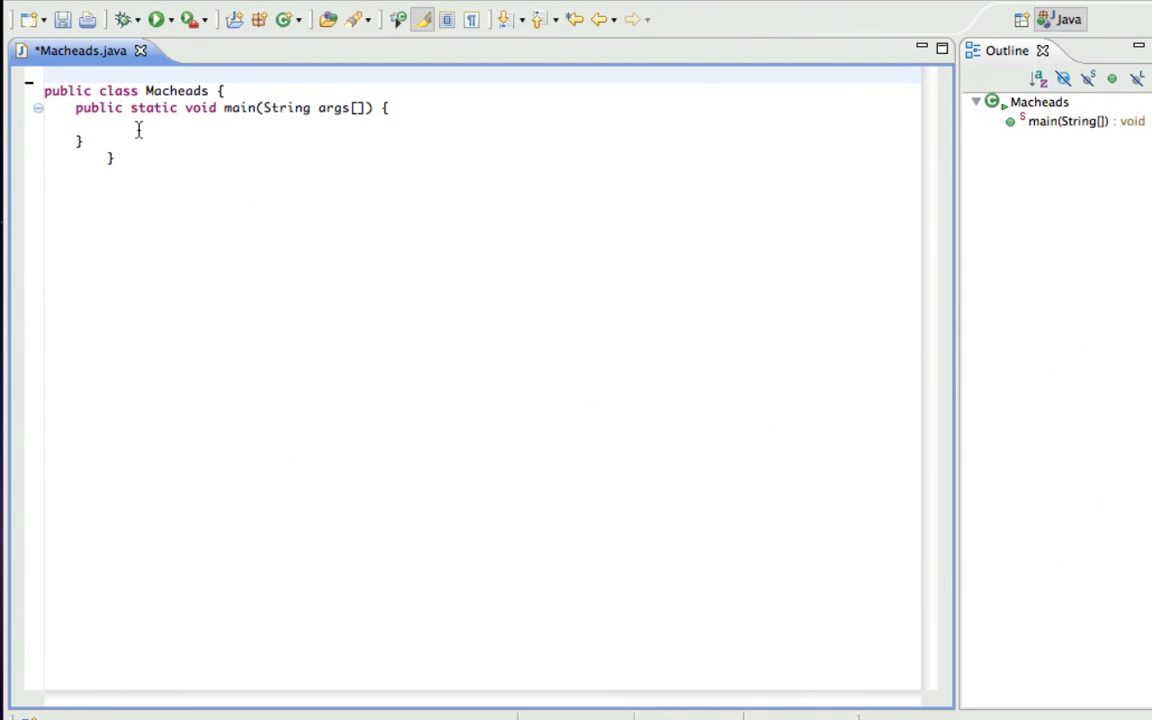
type("int i")
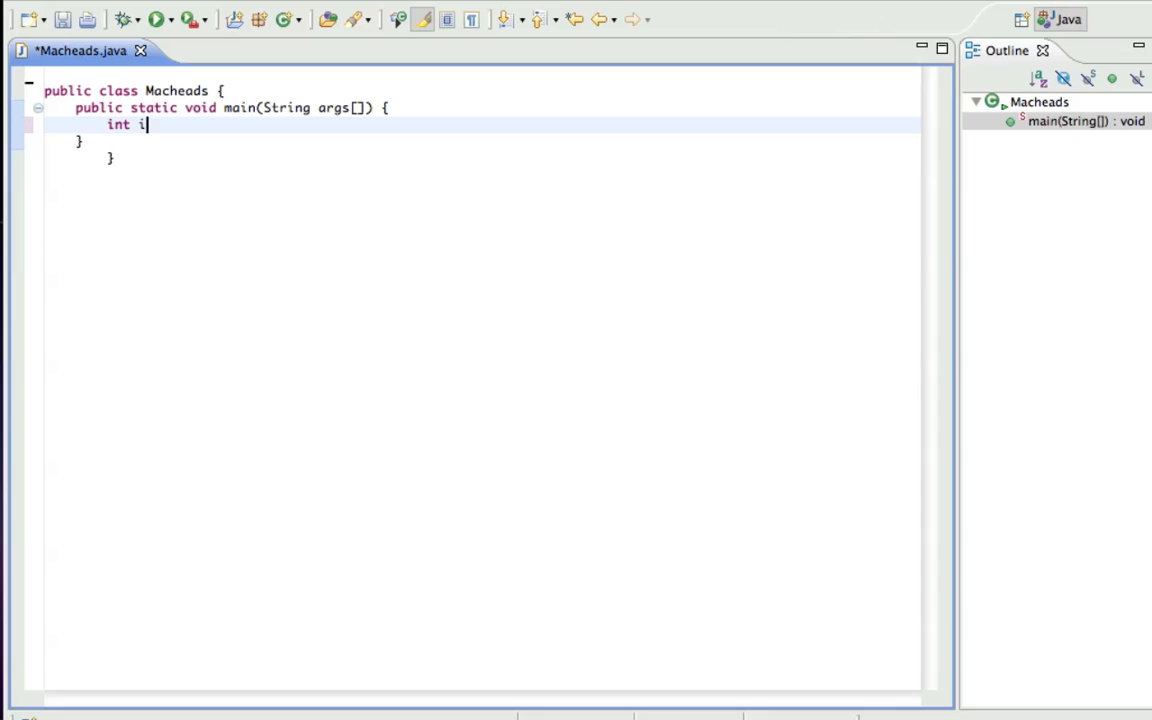
type("= 10;")
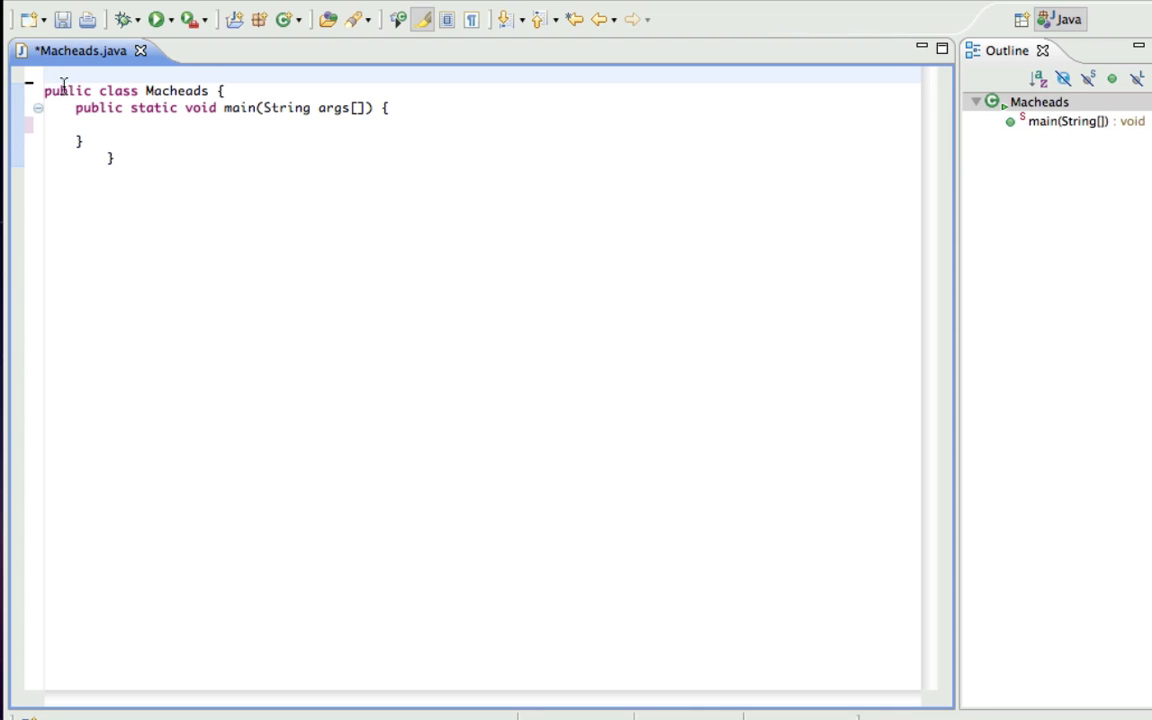
- Add import java.util.Scanner; above the Macheads class, completing it with content assist
type("import")
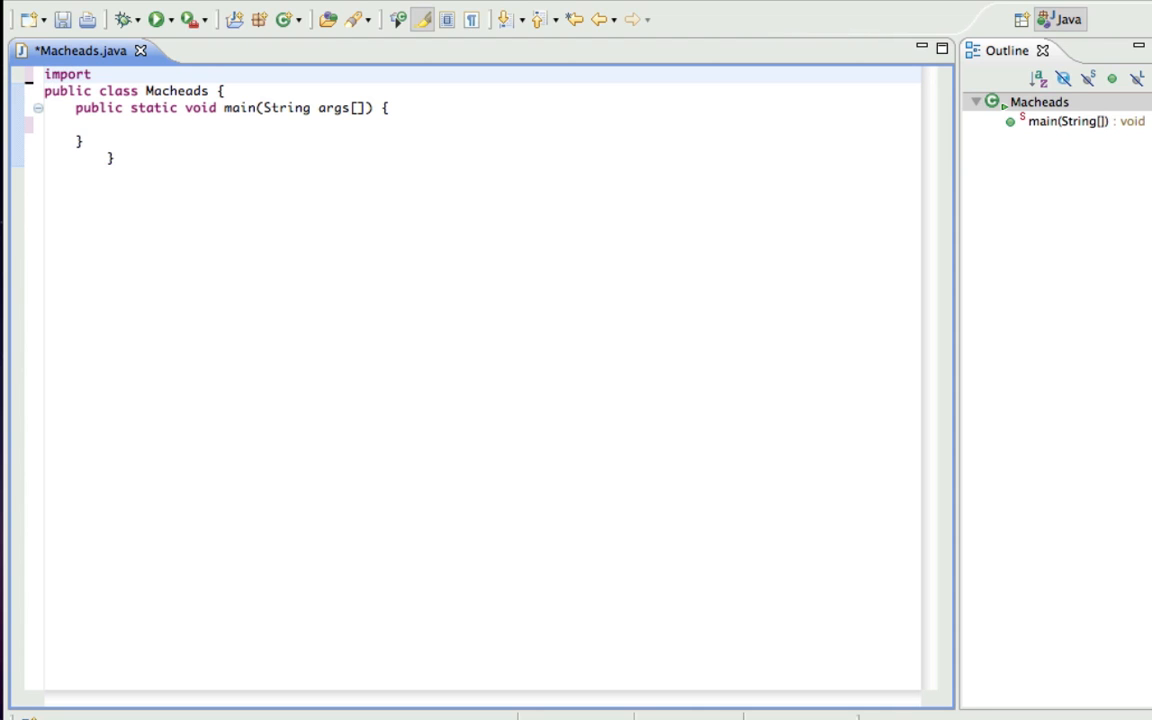
type("java.ut")
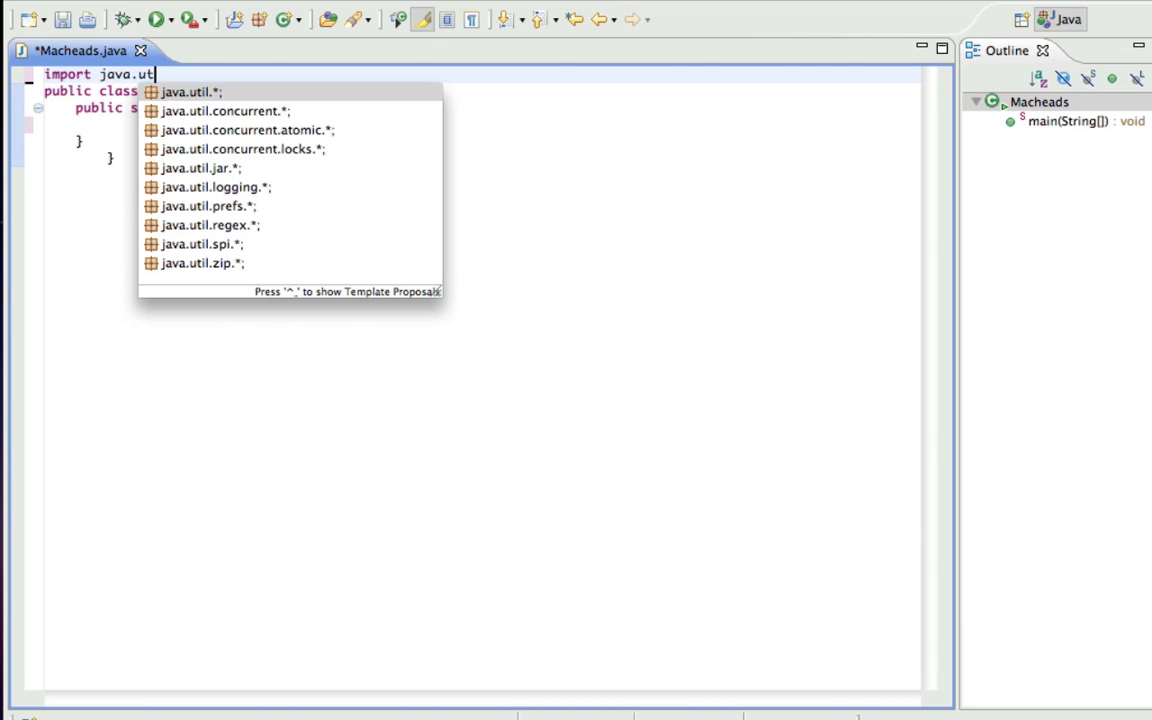
type(".S")
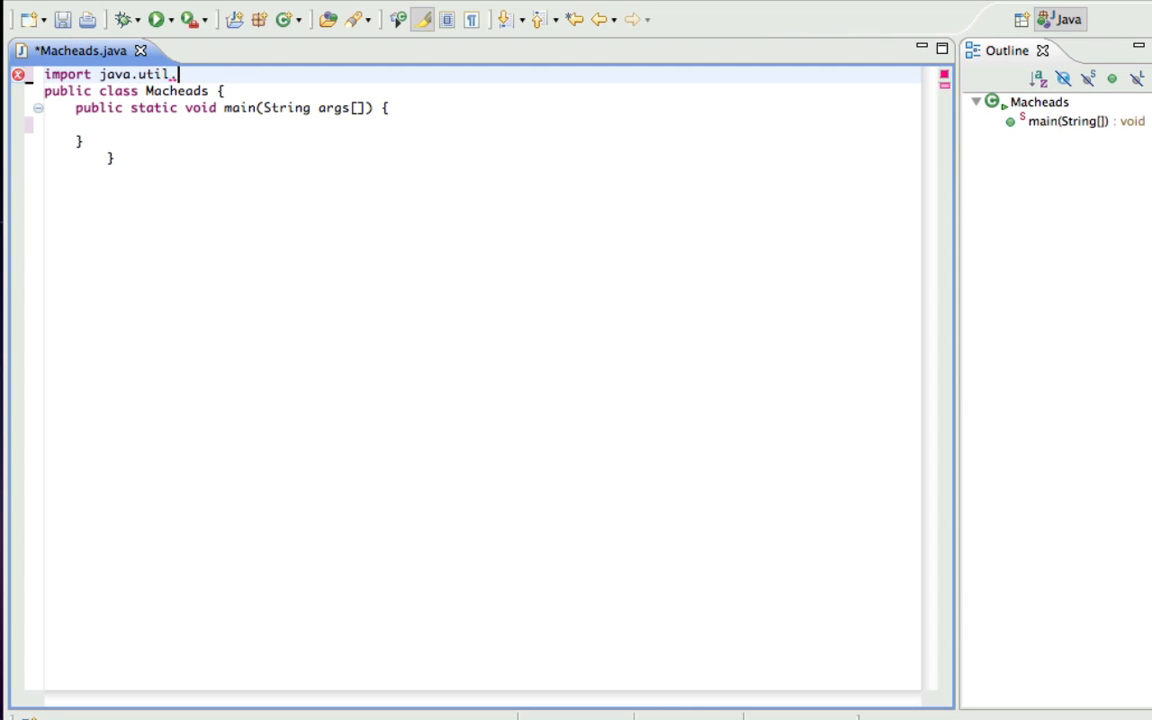
type("*;")
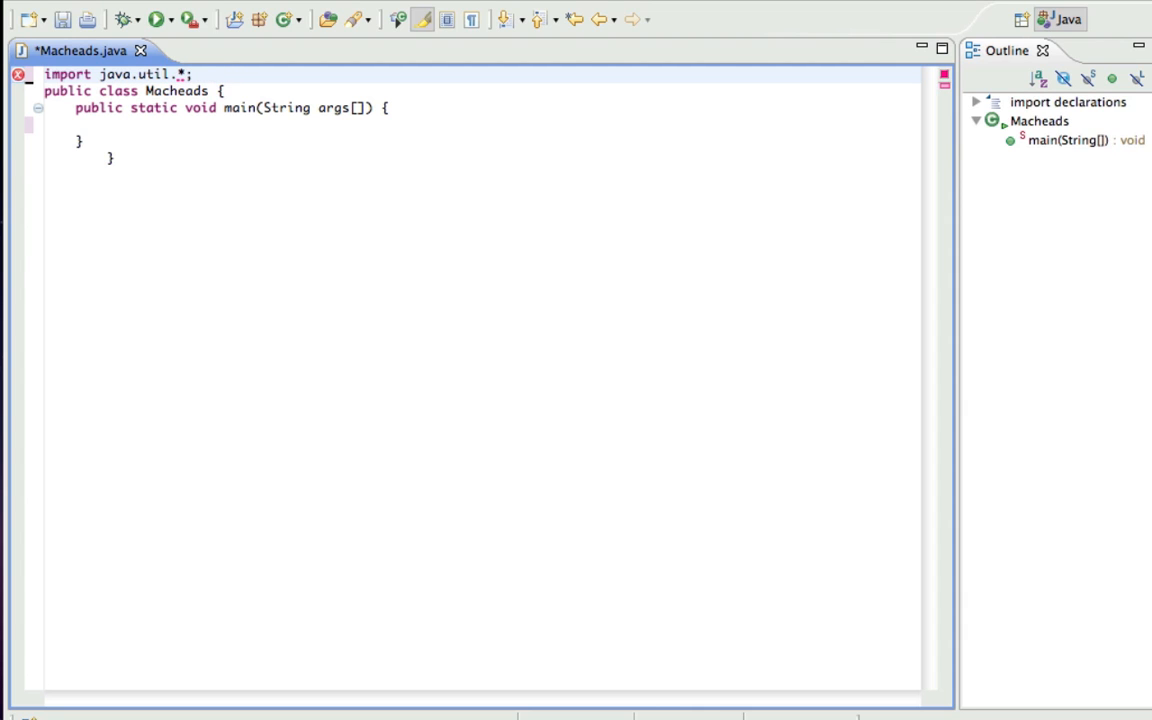
type("Scanner")
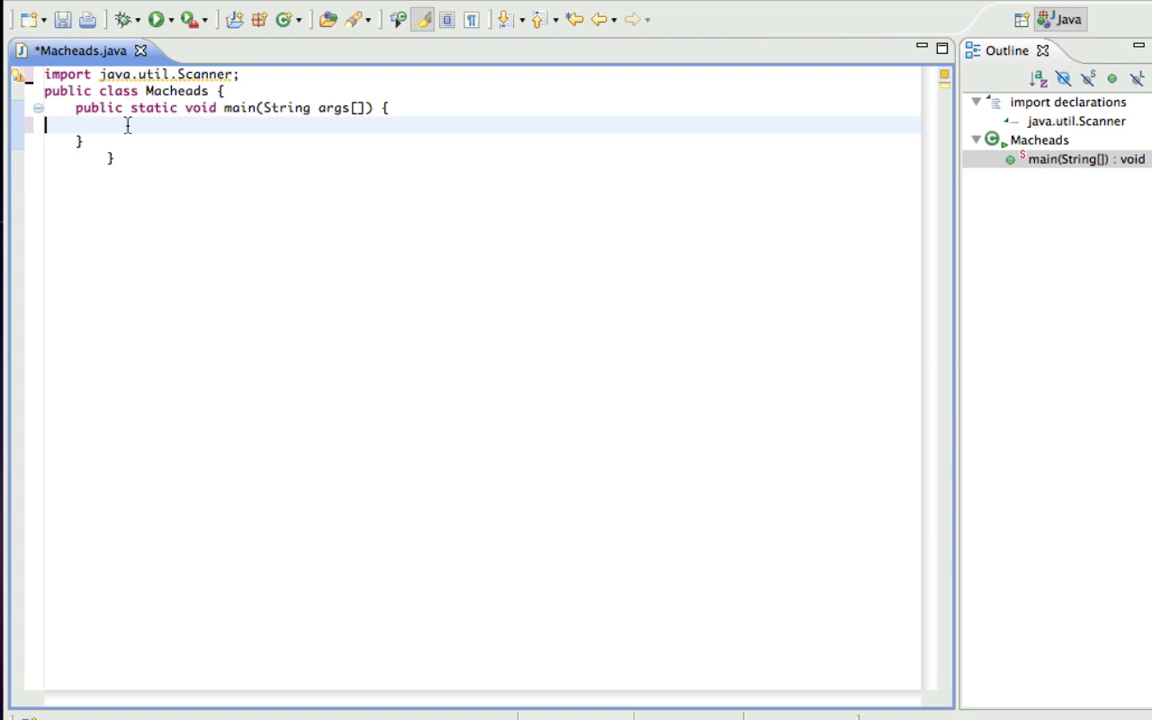
- Write a System.out print statement showing the prompt "Enter your name: "
type("System.out")
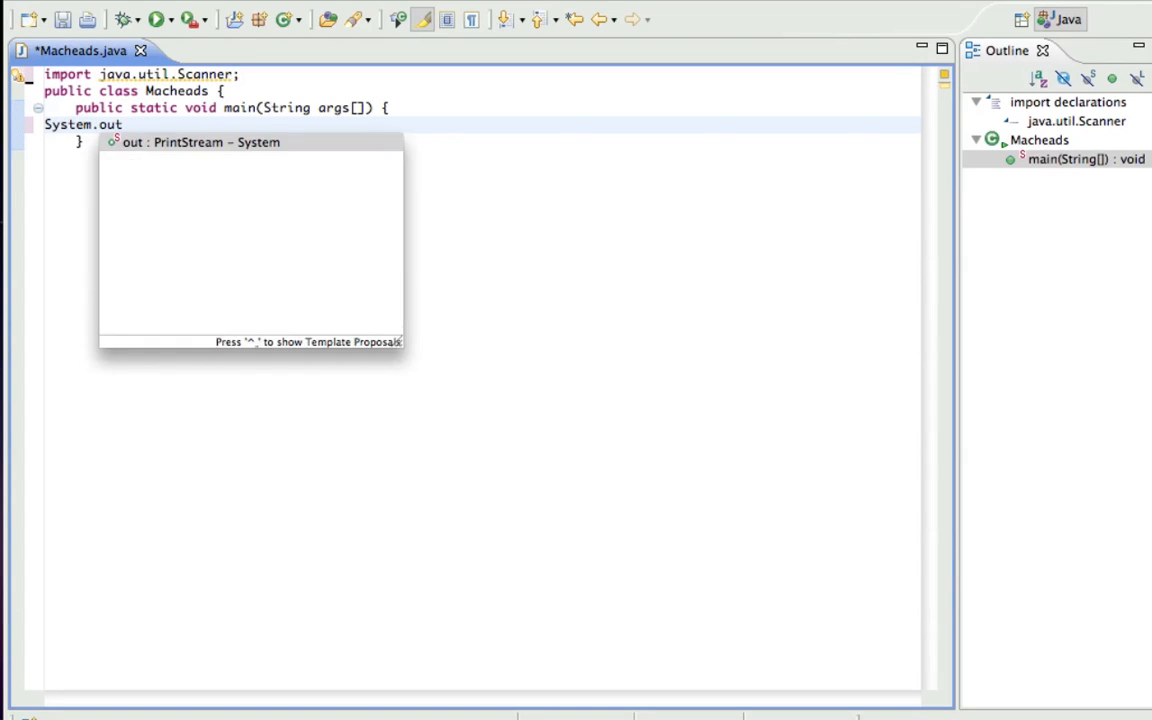
type(".println(")
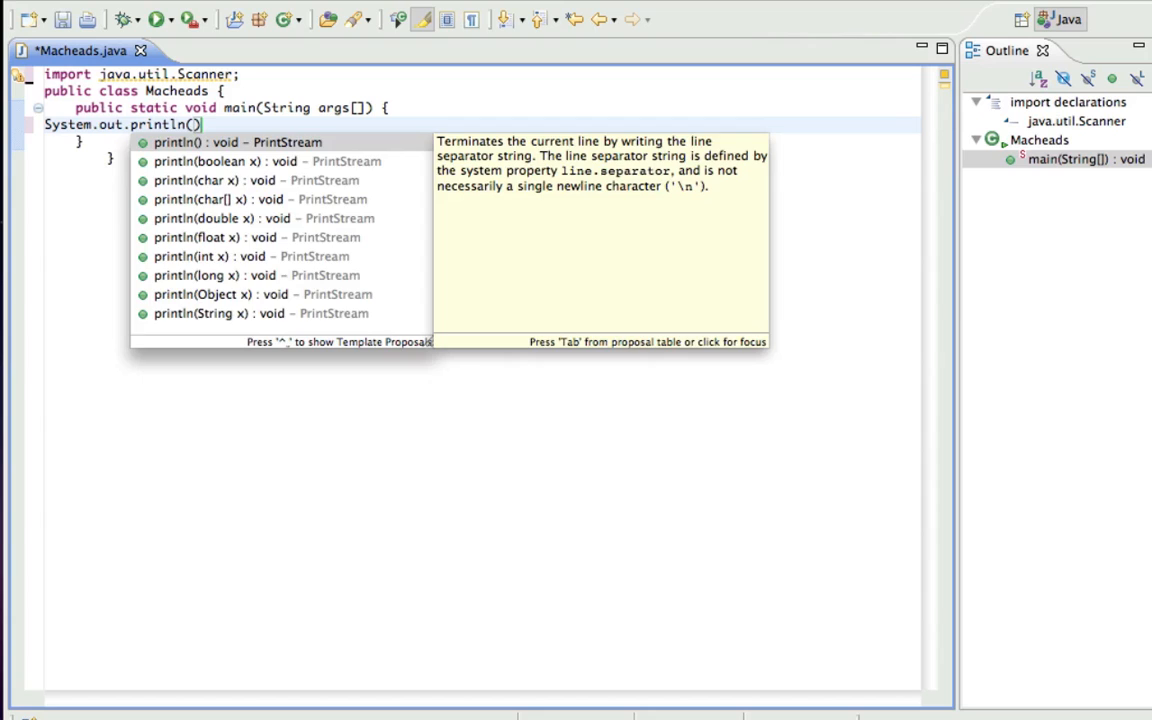
type("\"Enter \"")
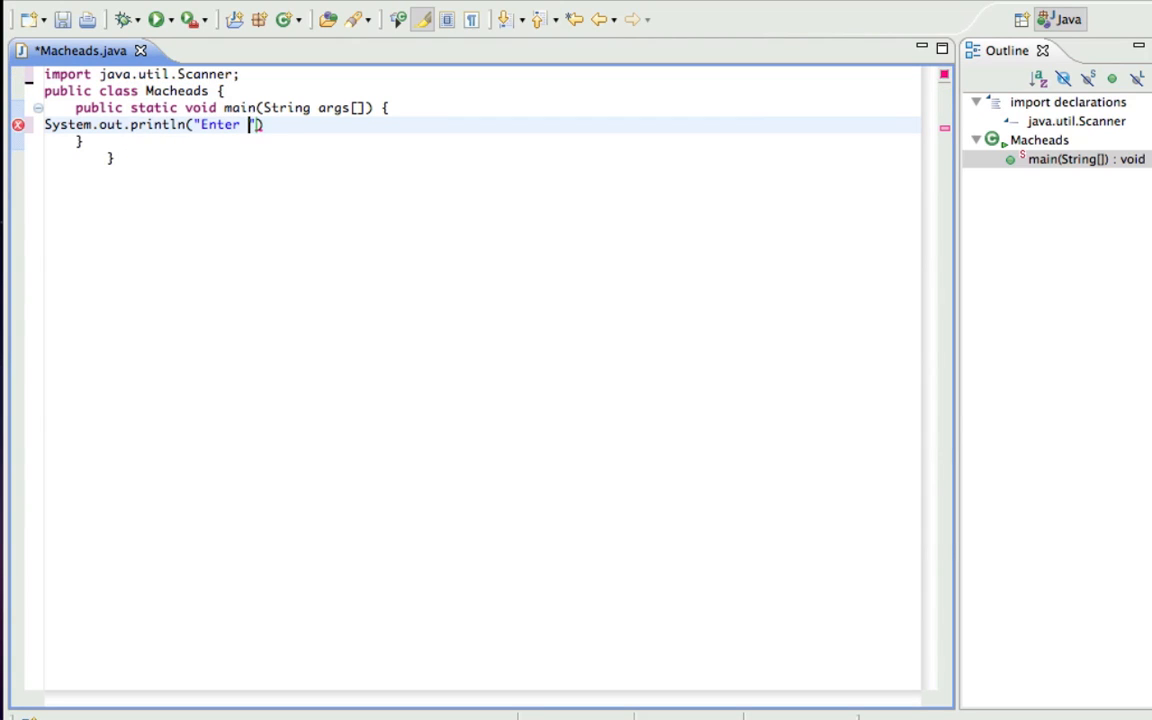
type("your name:")
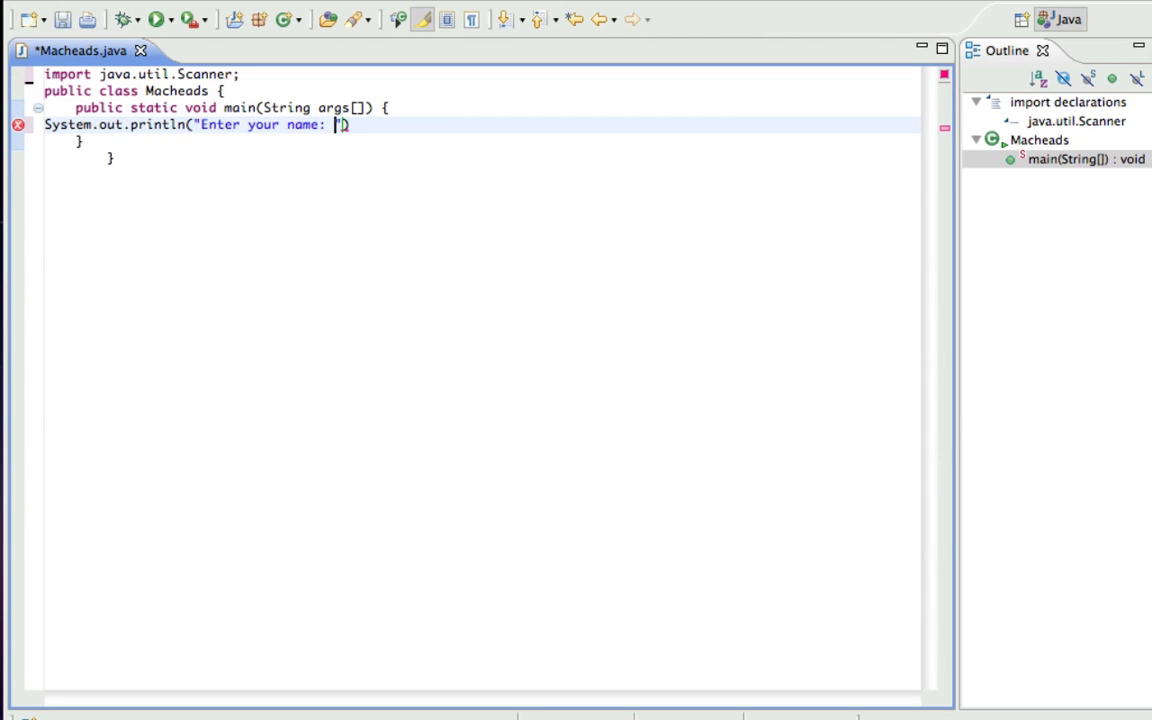
type(");")
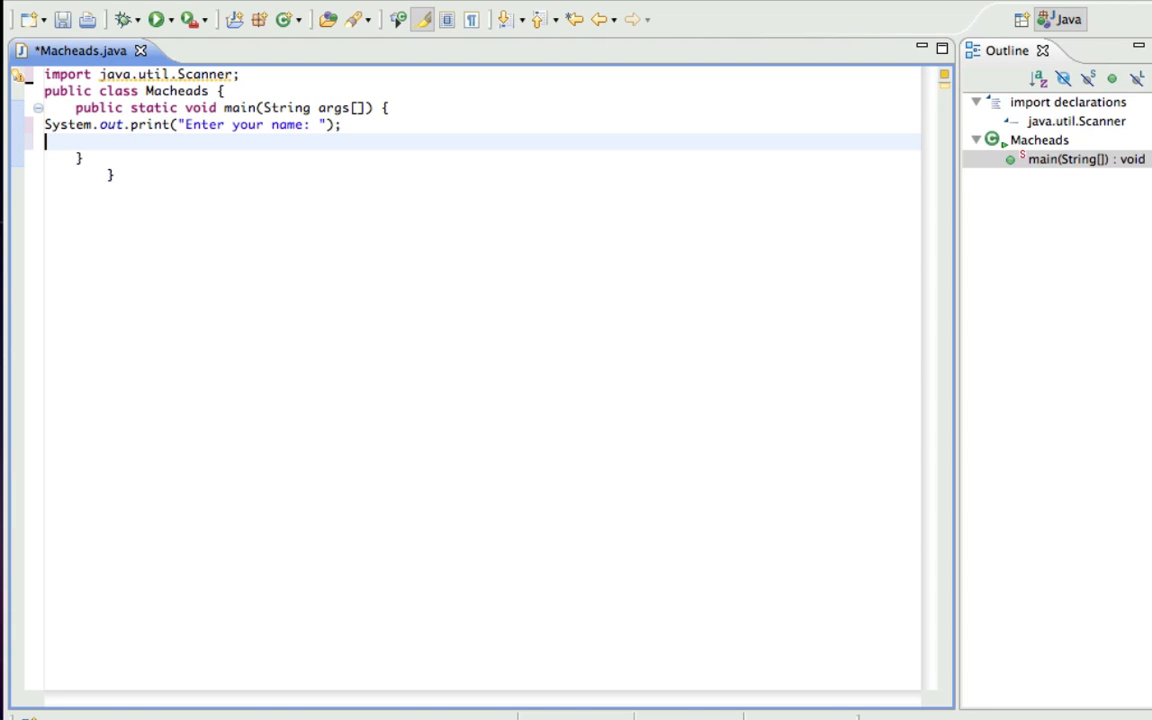
- Declare a String variable called name on the next line
type("String")
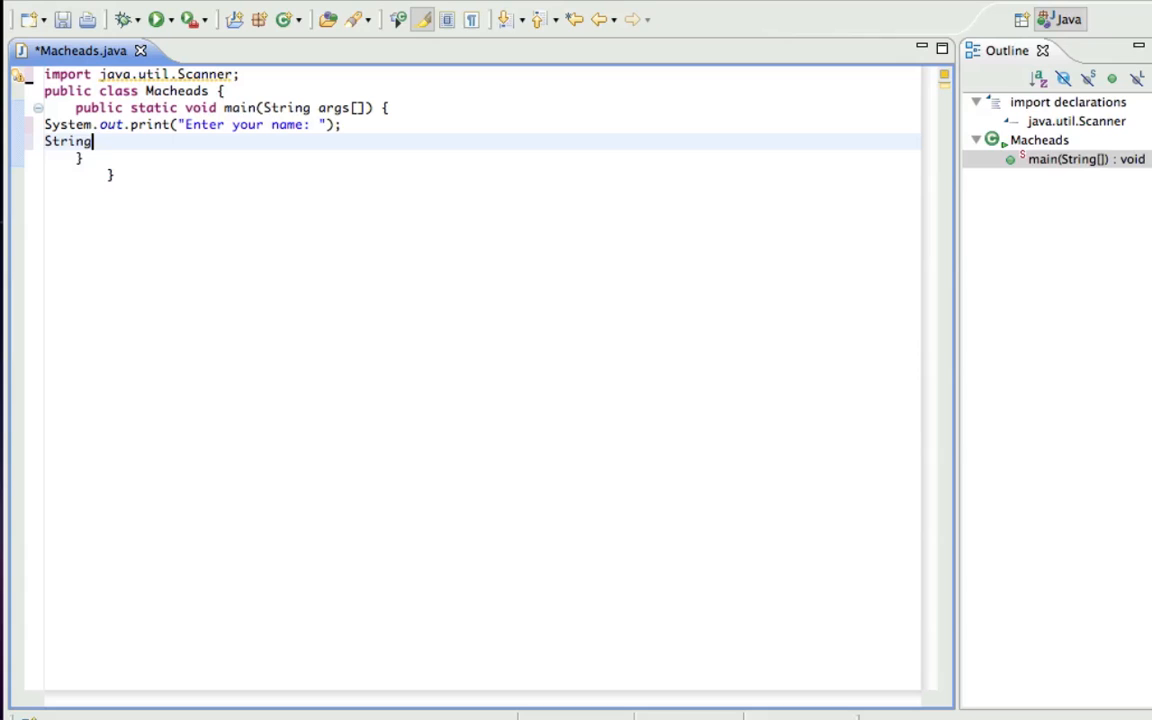
type("name;")
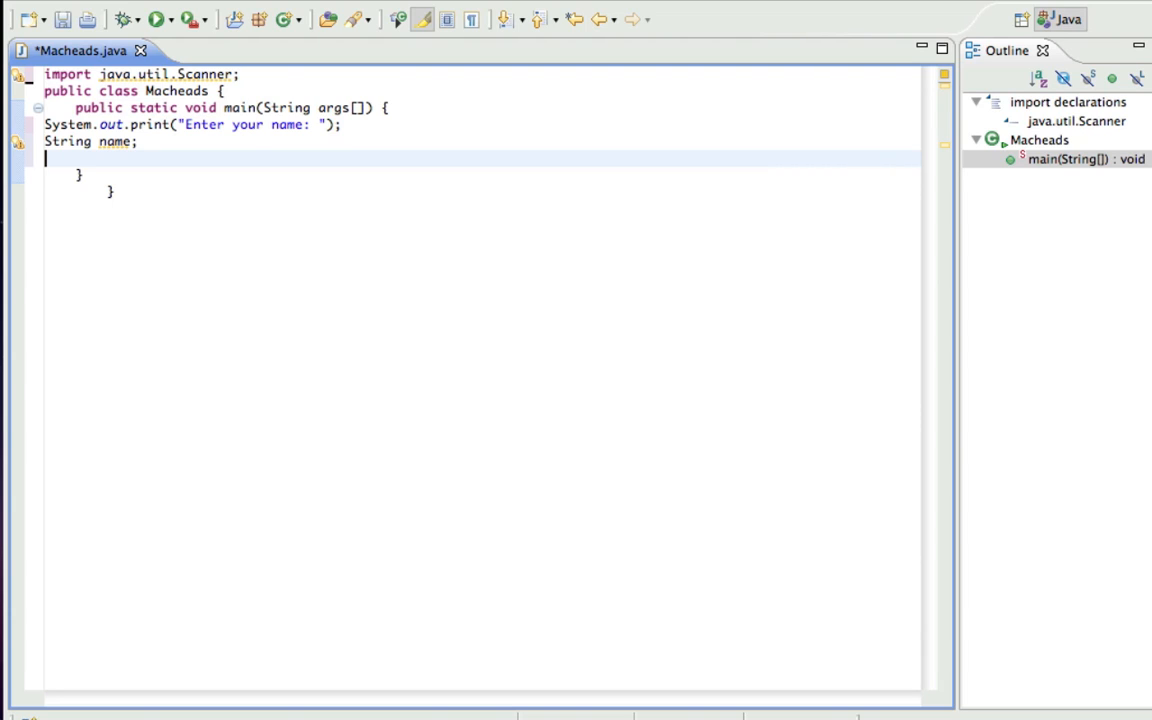
- Create Scanner scan = new Scanner(System.in); below the name declaration
type("Scanner")
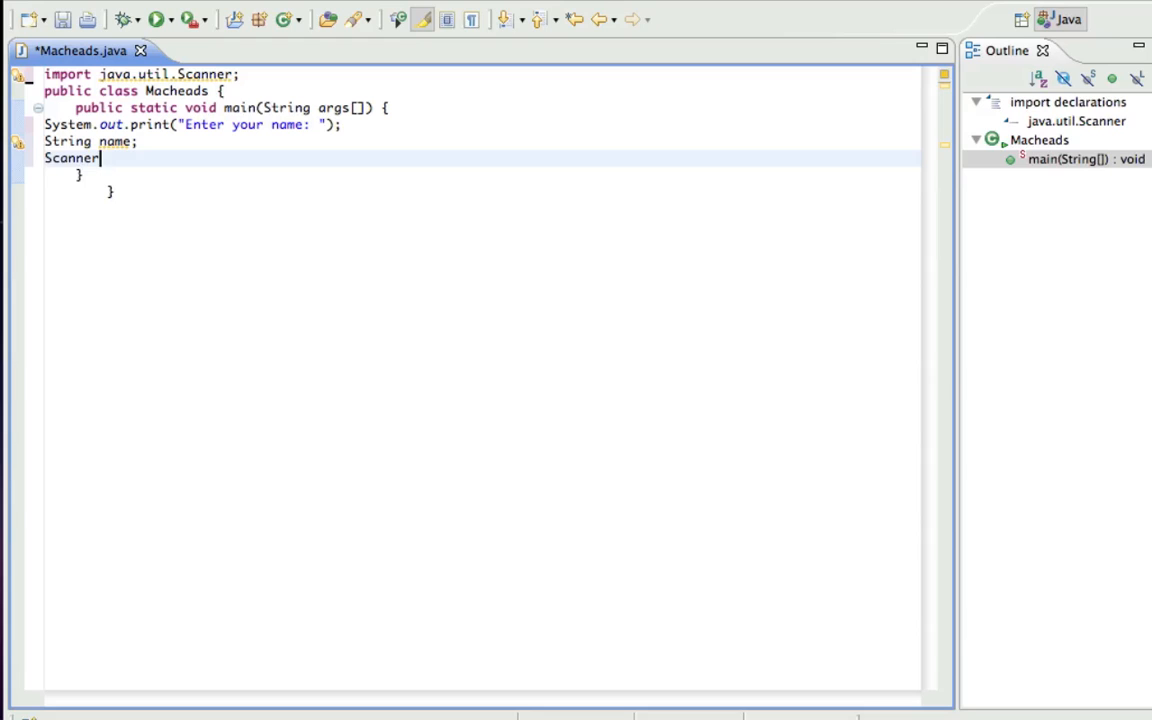
type("scan = new")
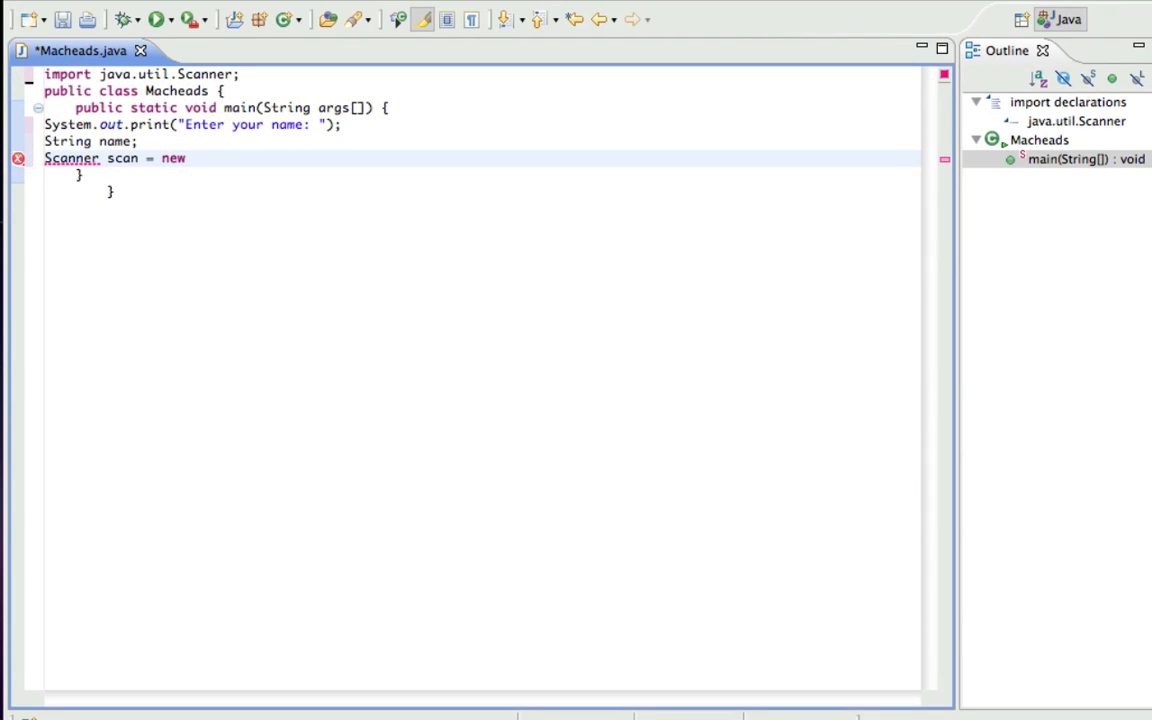
type("Scanner()")
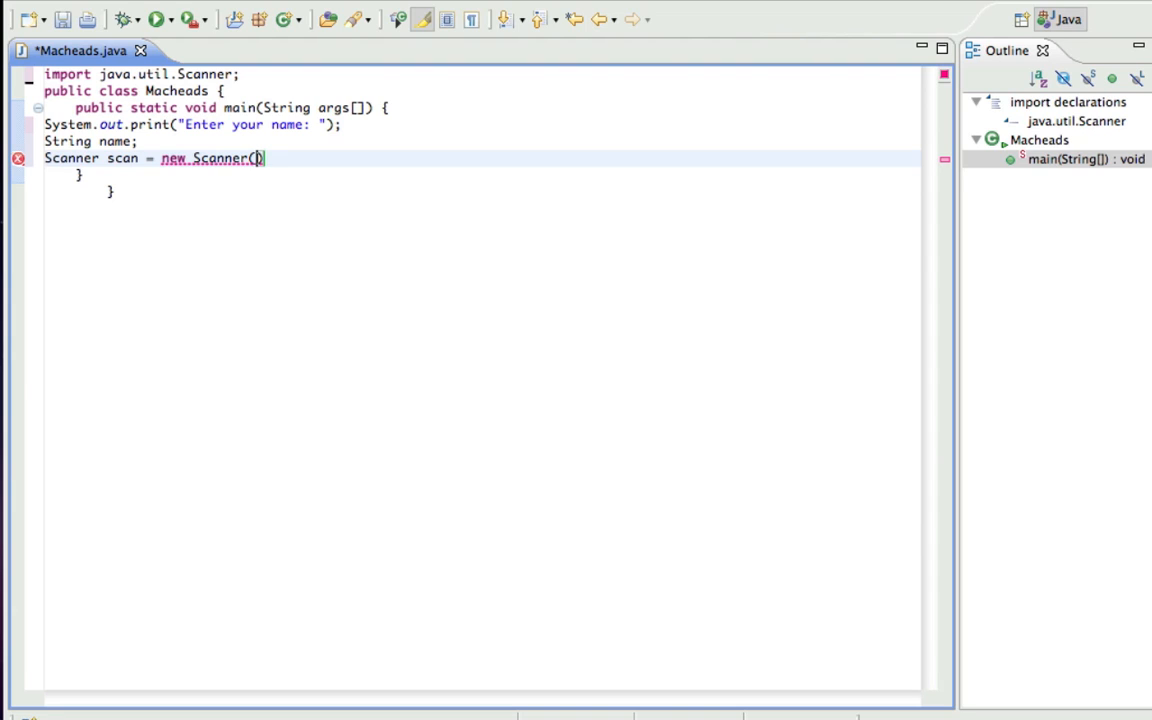
type("System.i")
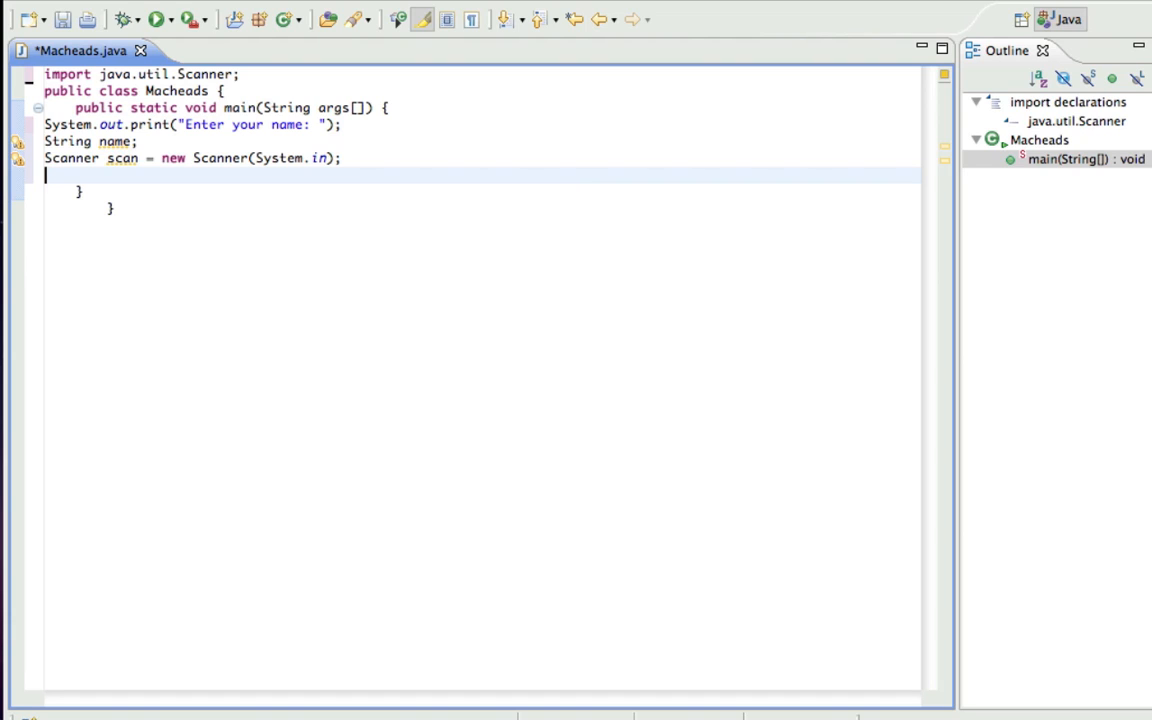
- Assign name = scan.next(); choosing next() from content assist, and start a new line
type("name =")
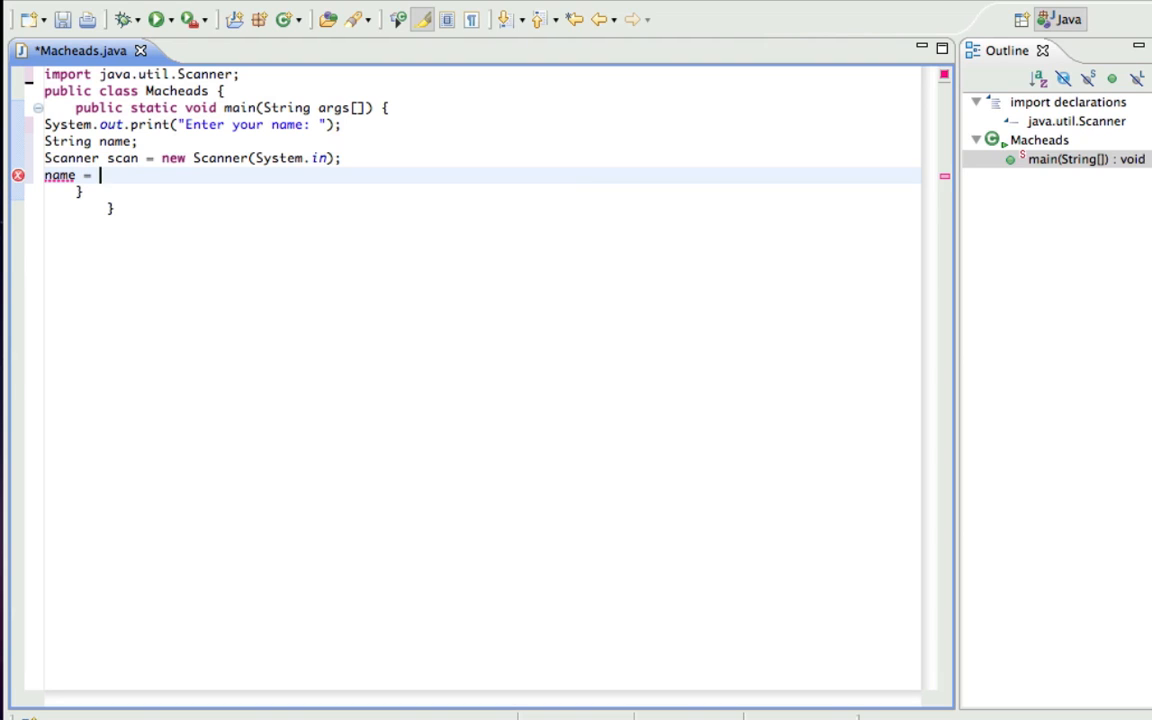
type("scan")
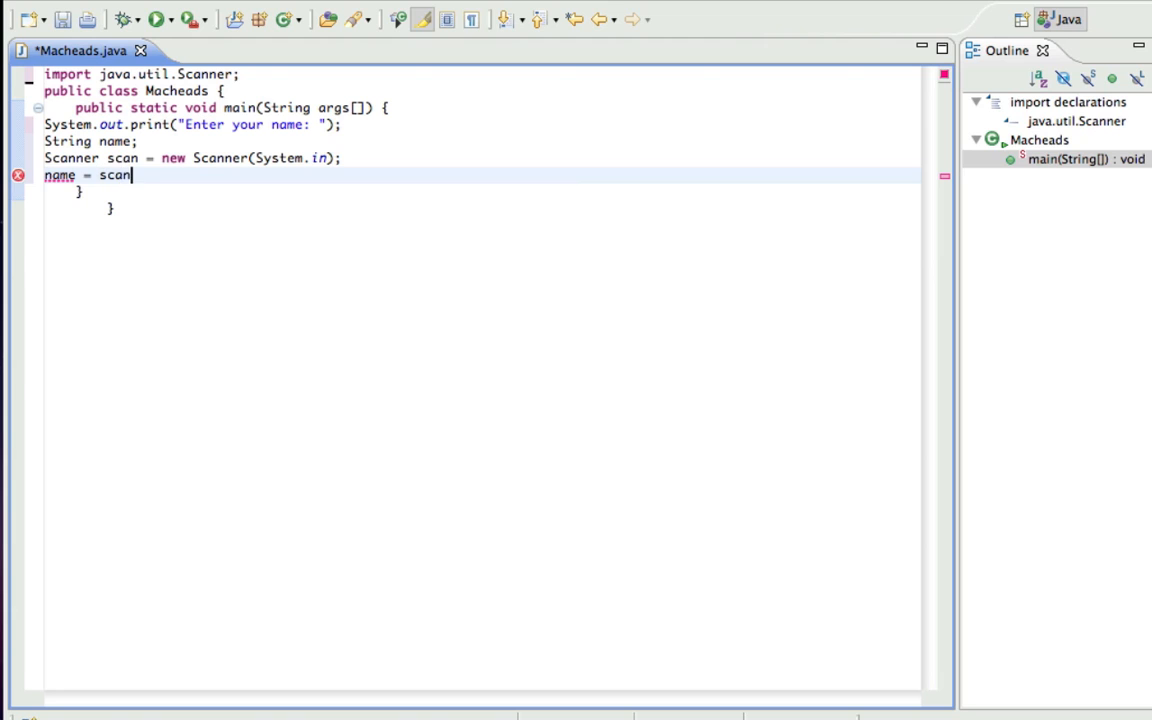
type(".")
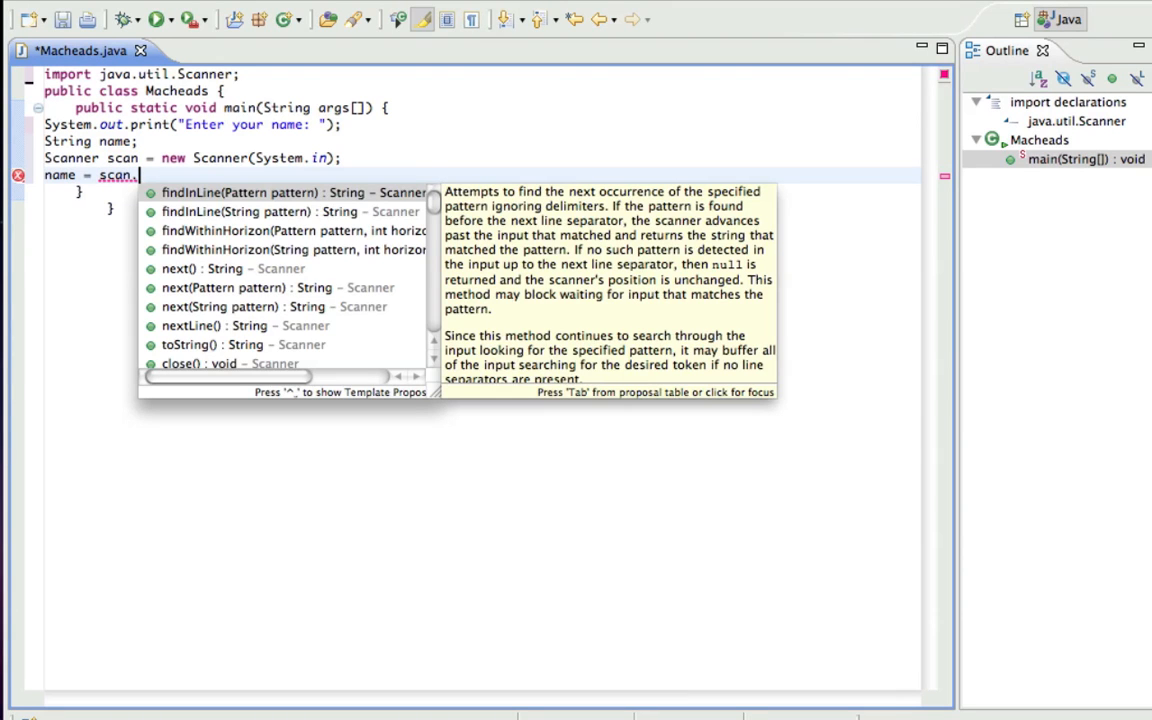
type("next();")
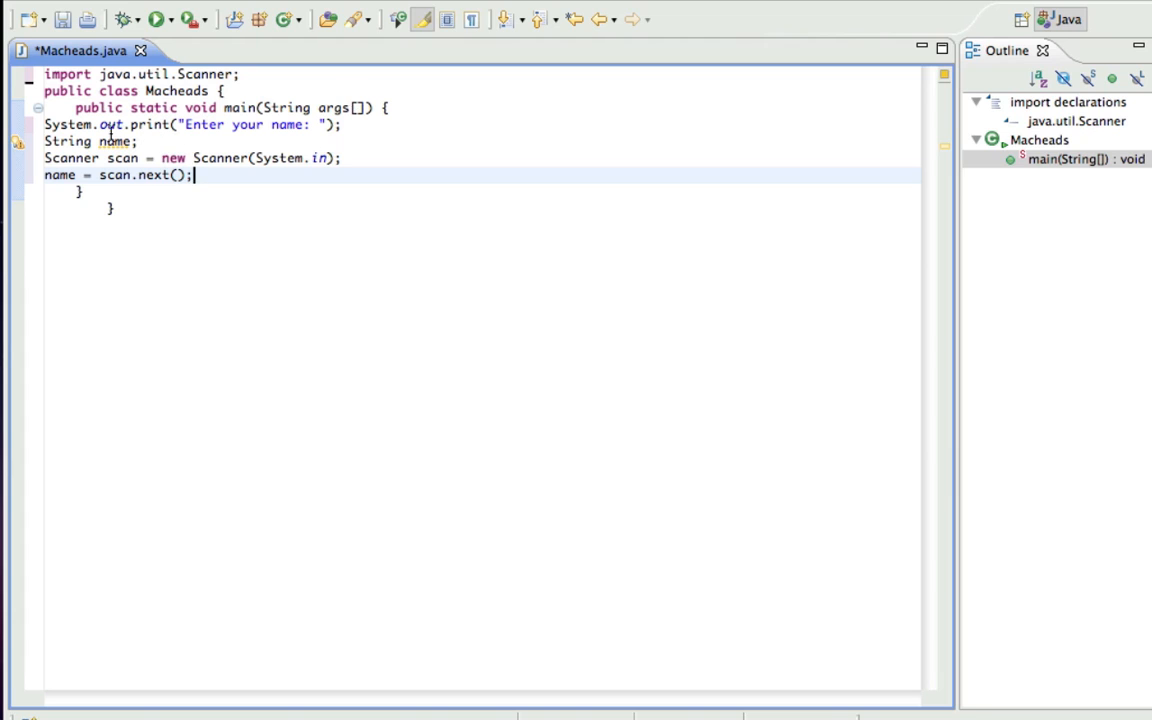
mouse_move(152, 124)
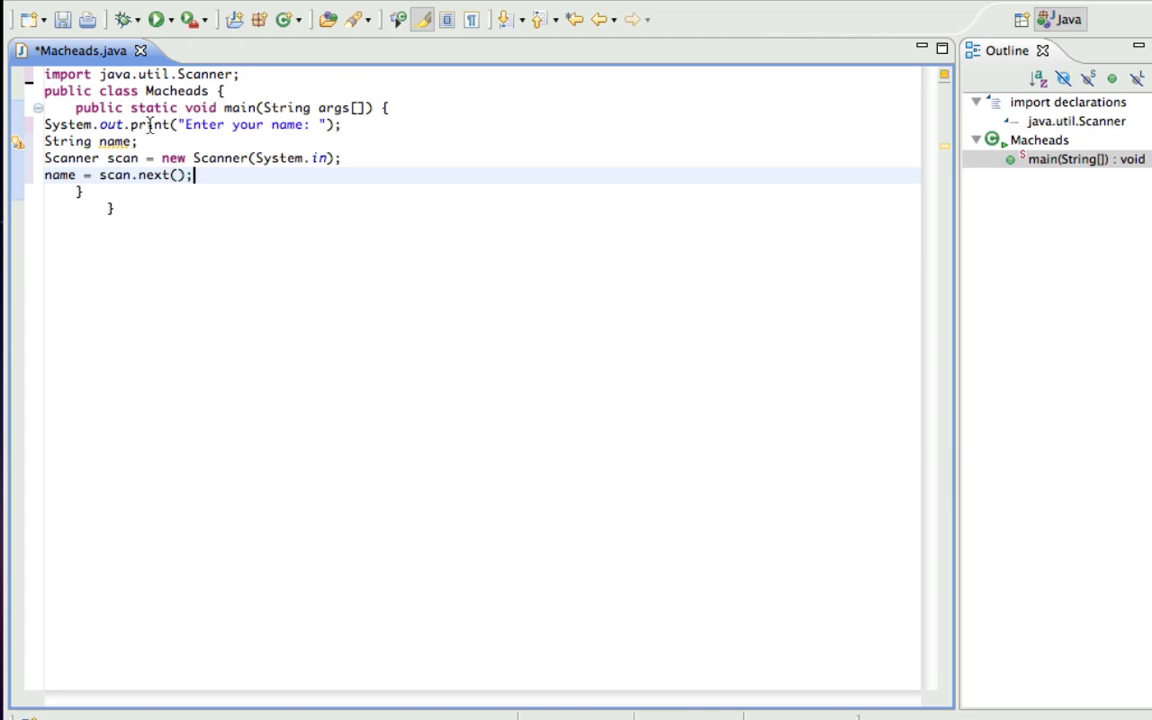
mouse_move(232, 168)
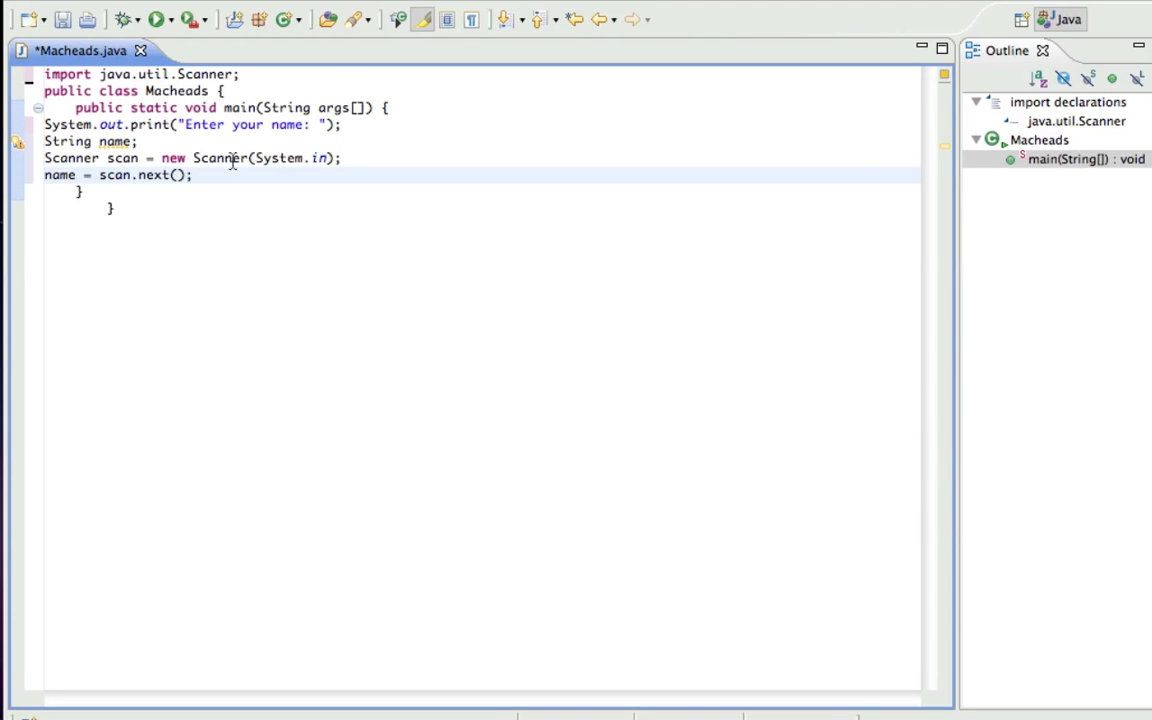
mouse_move(118, 176)
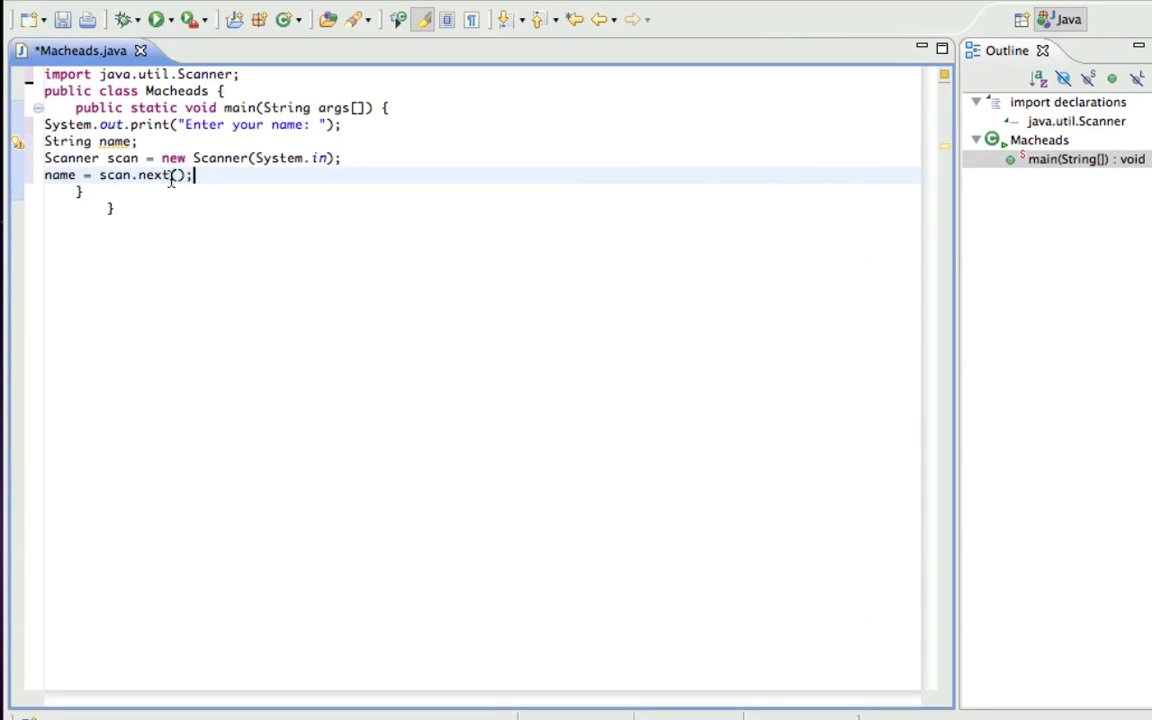
type("Int")
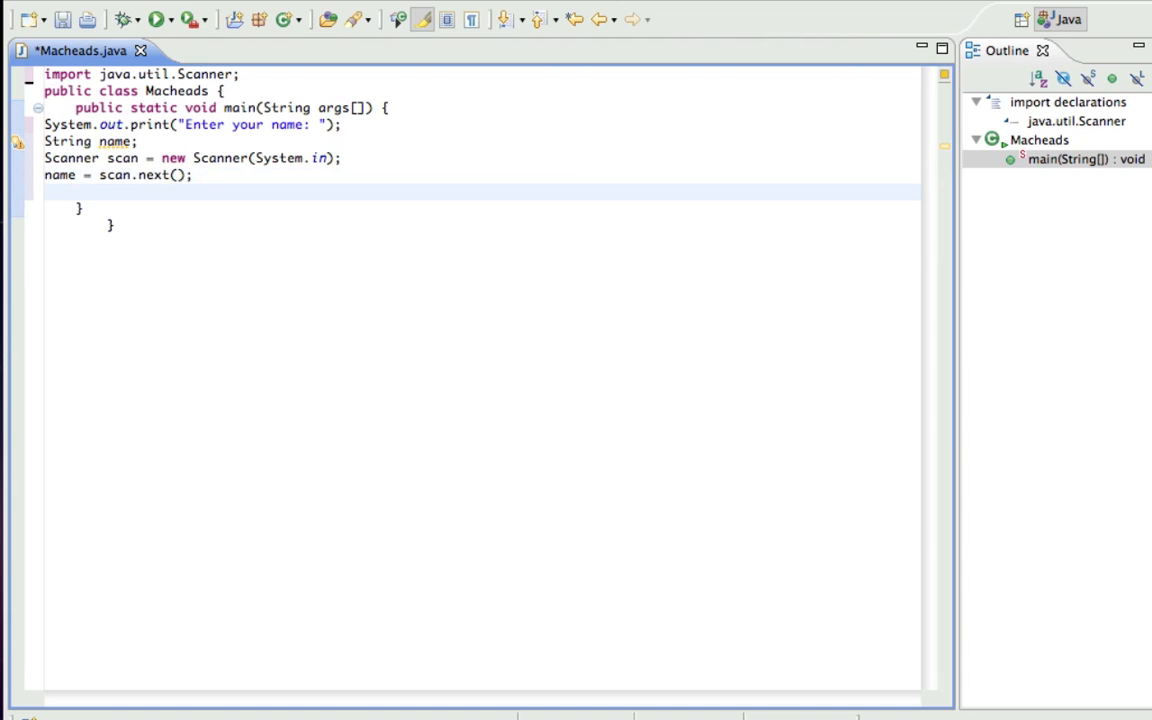
- Print "Hello " + name as the last statement and run the program
type("System.o")
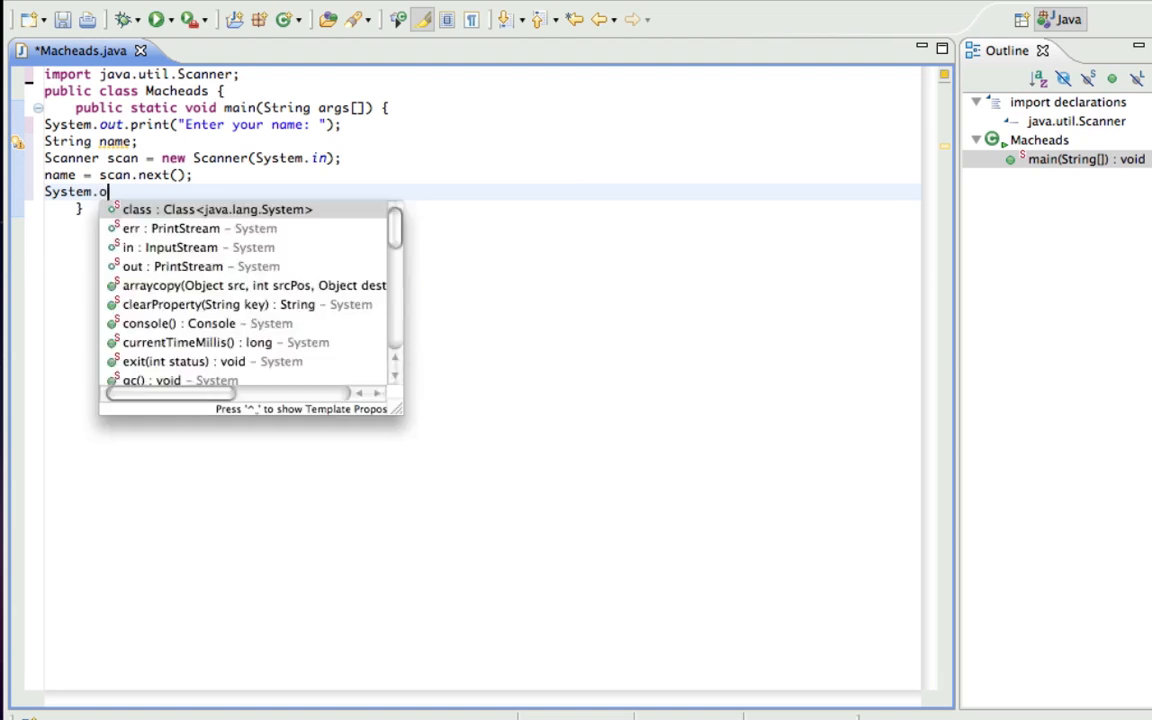
type("ut.println(")
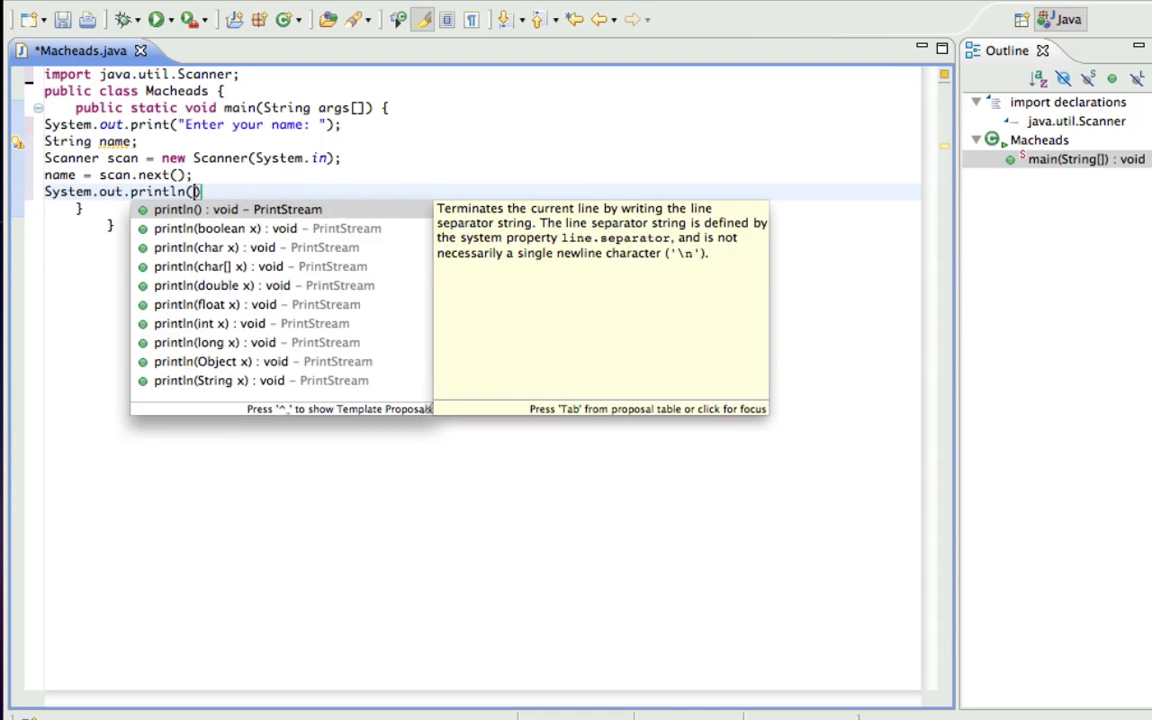
type("\"H")
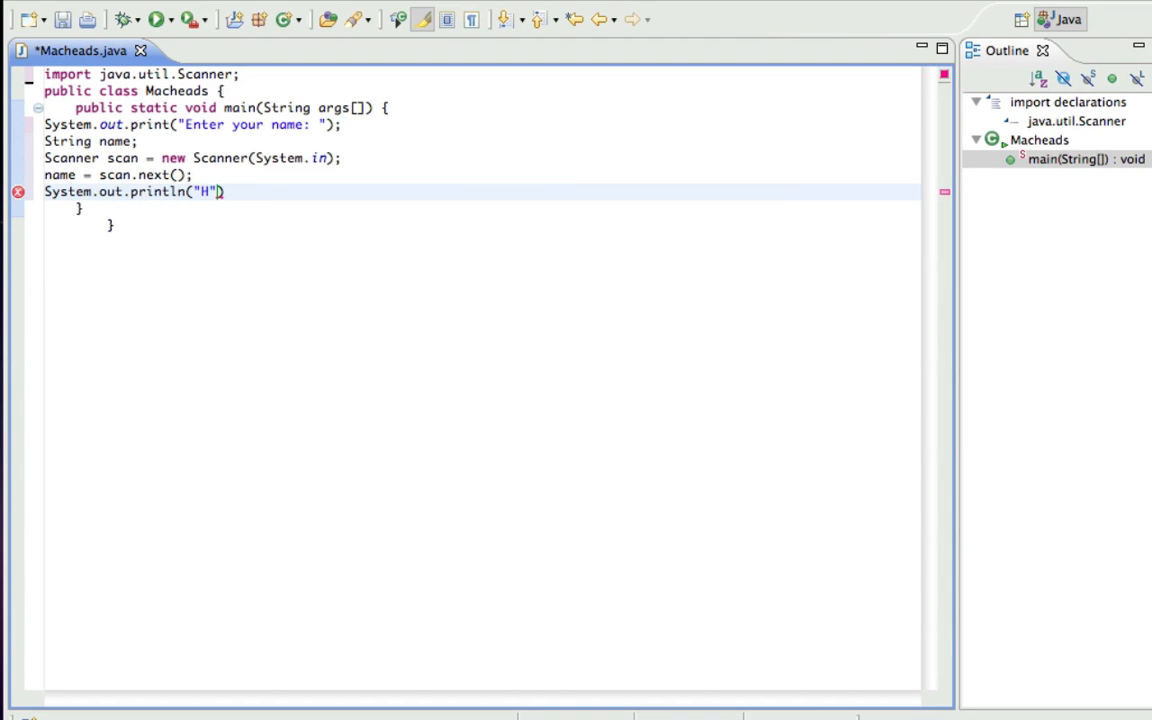
type("ello")
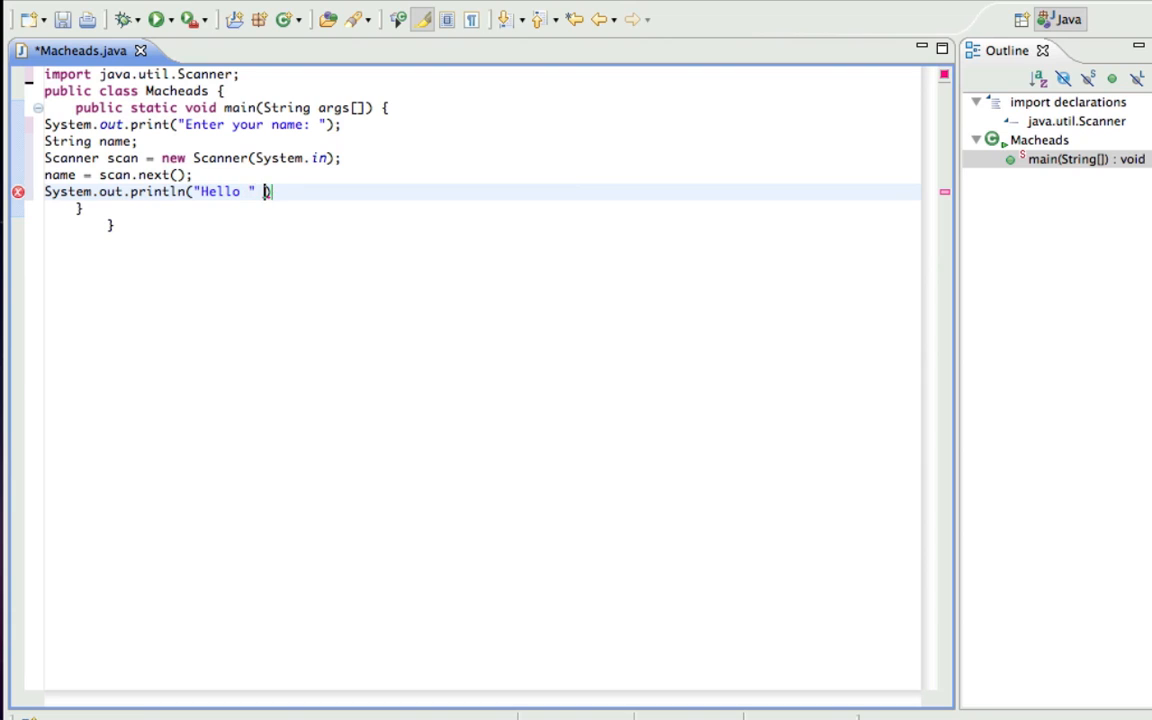
type("+ name")
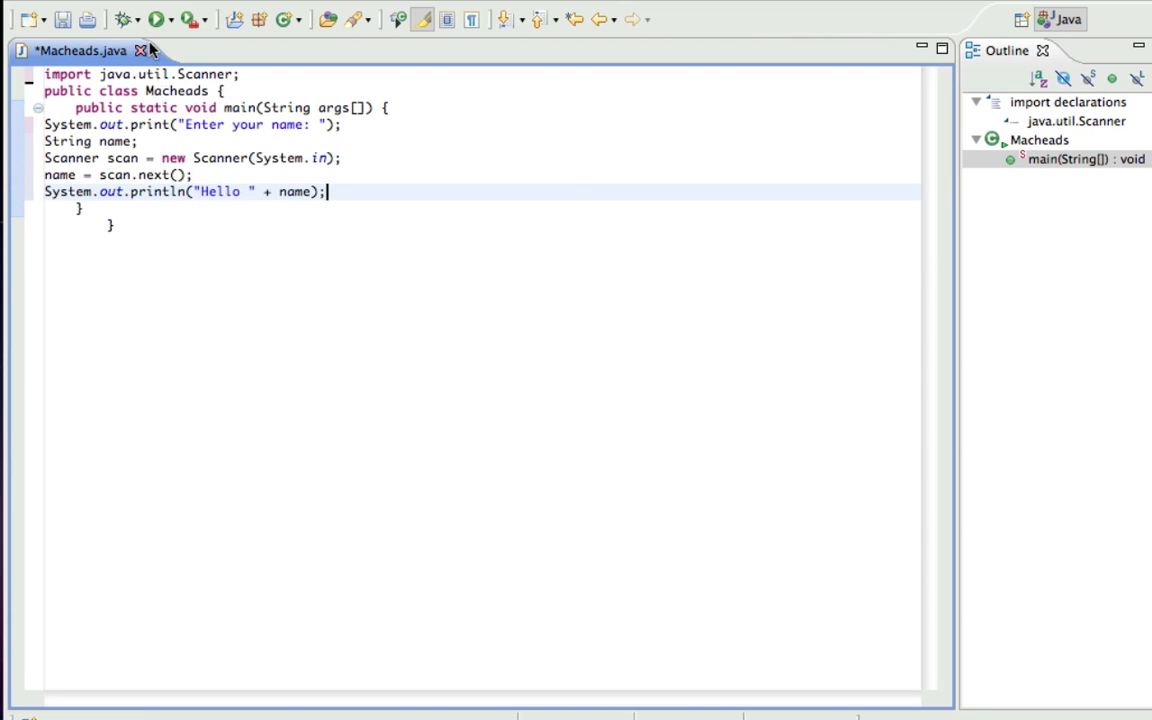
left_click(168, 20)
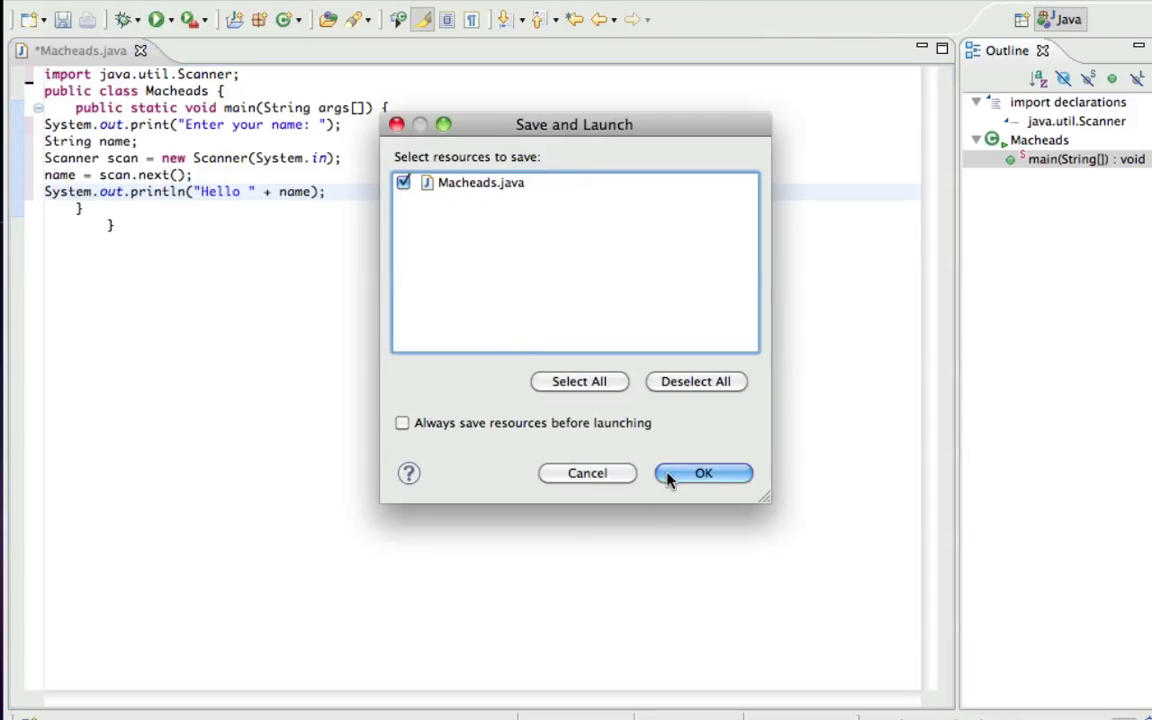
- Save and launch Macheads, then answer the console prompt with the name Jake
left_click(704, 472)
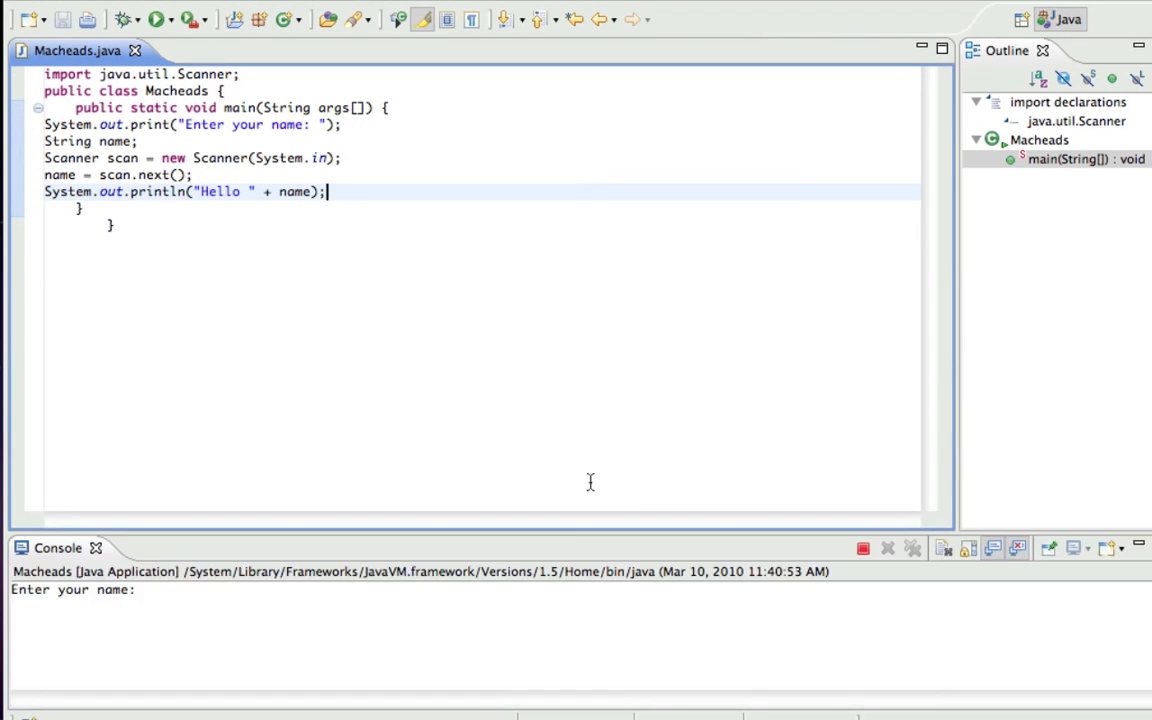
type("Ja")
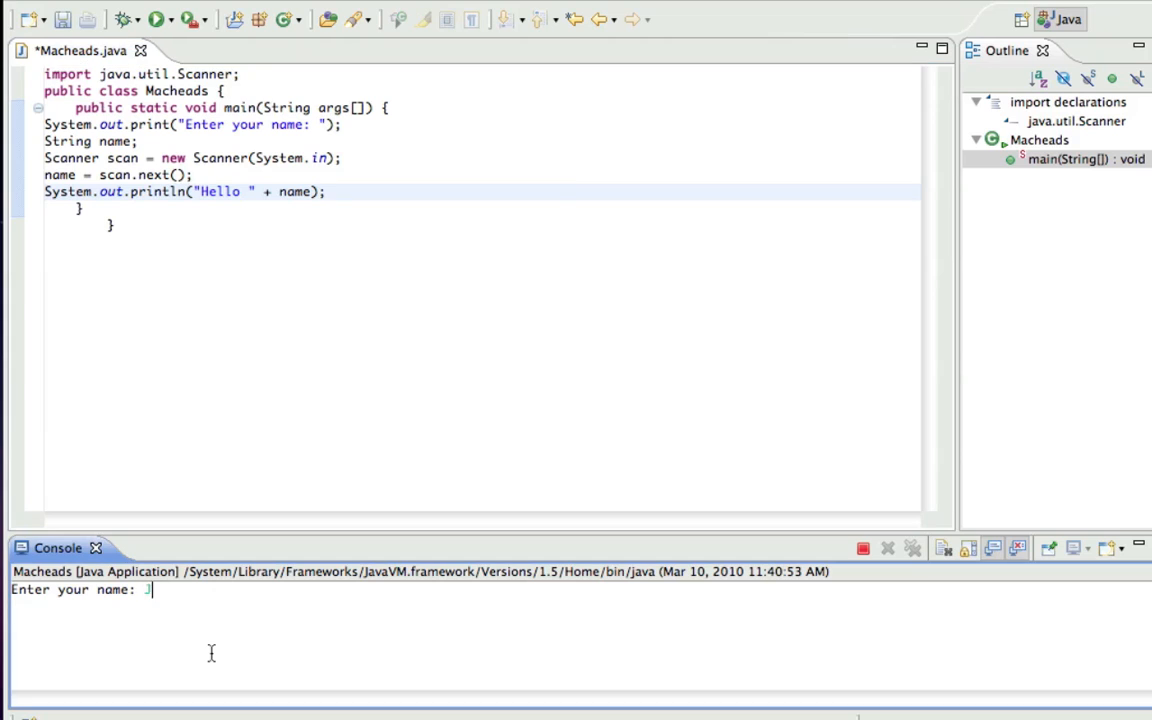
type("Jake")
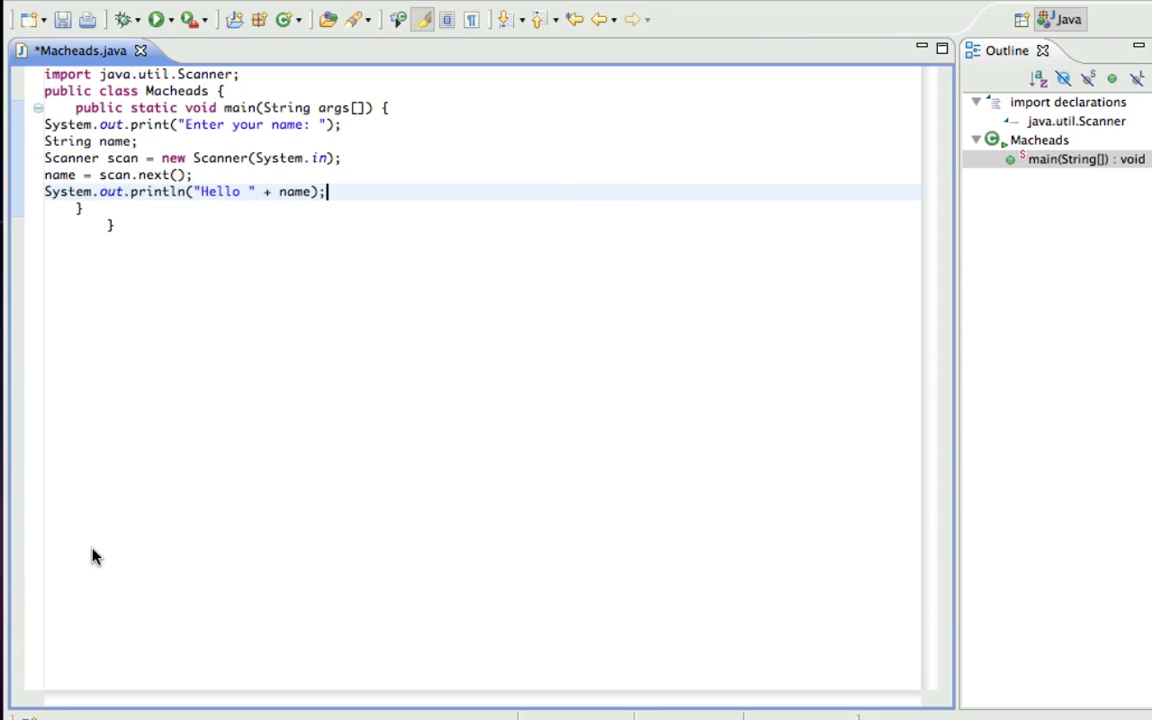
mouse_move(124, 158)
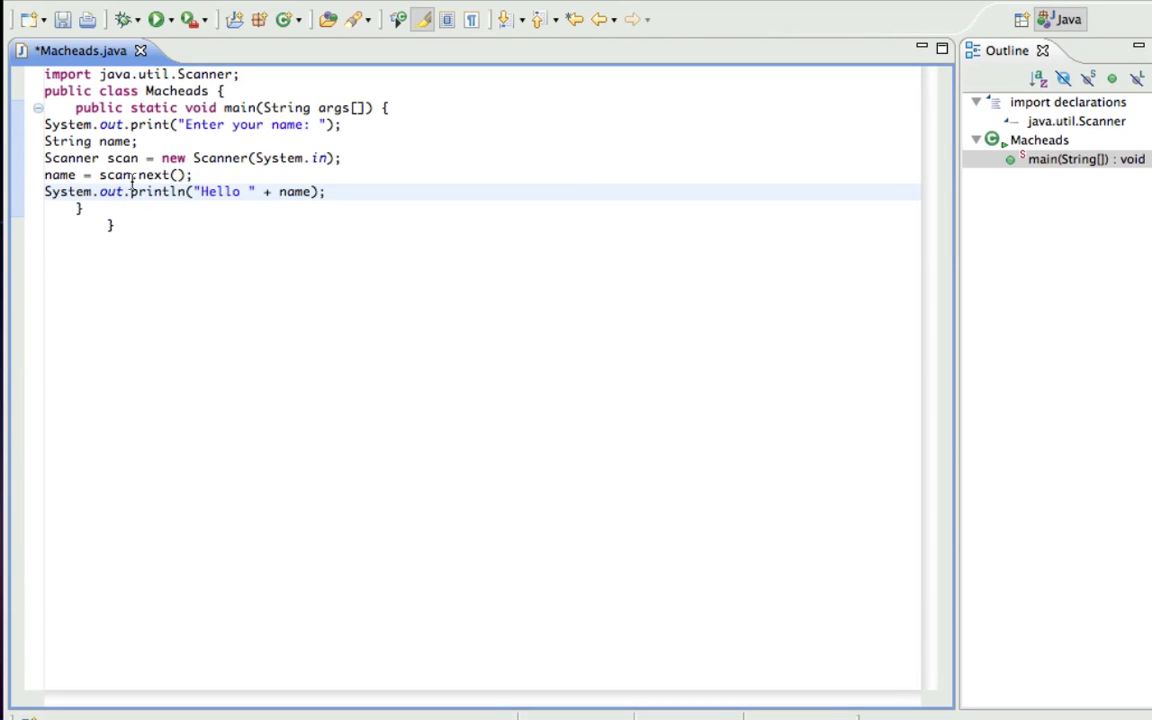
mouse_move(144, 180)
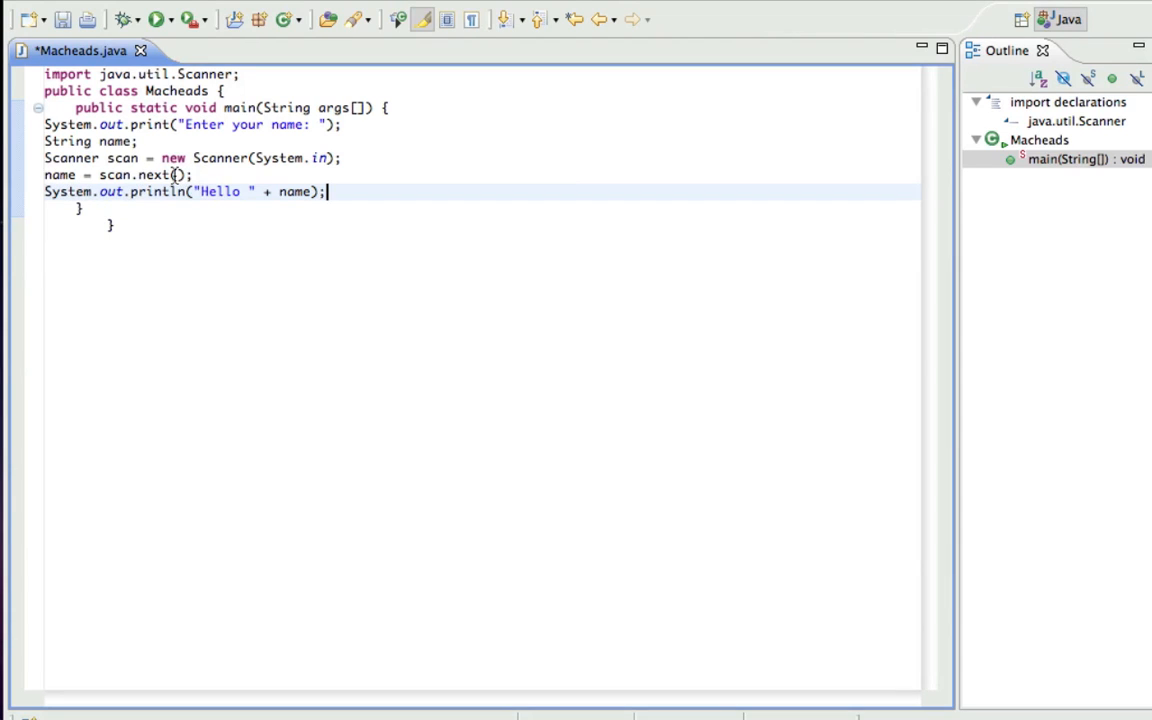
mouse_move(280, 212)
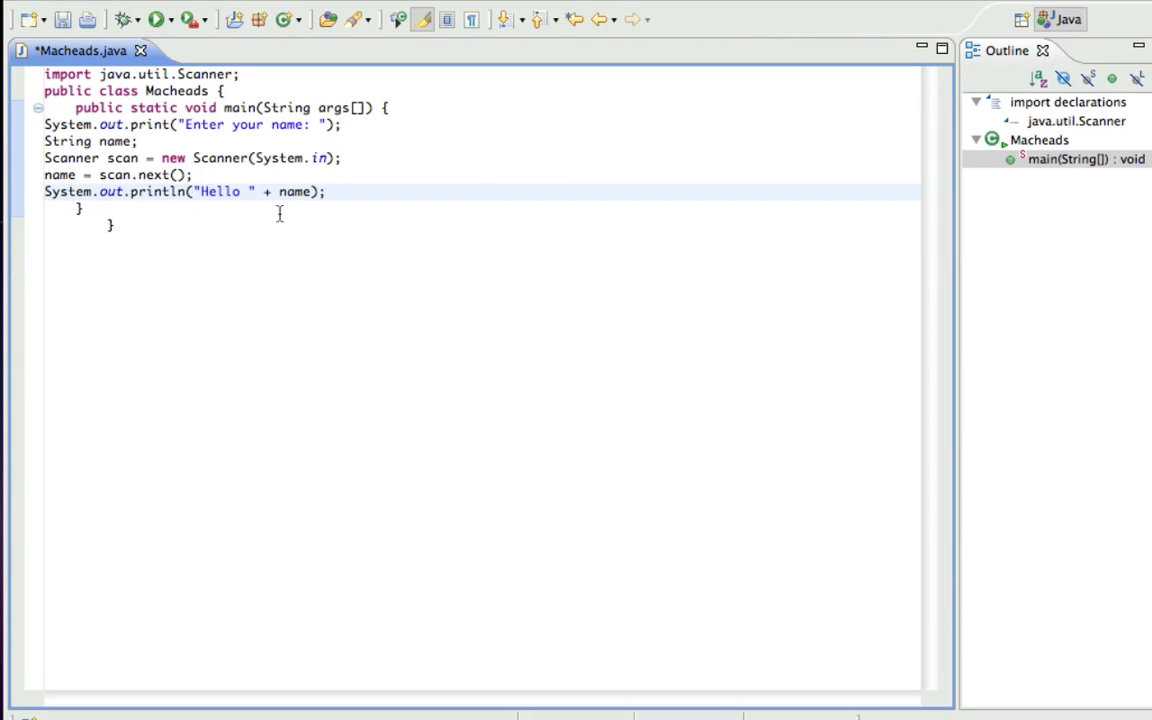
mouse_move(296, 192)
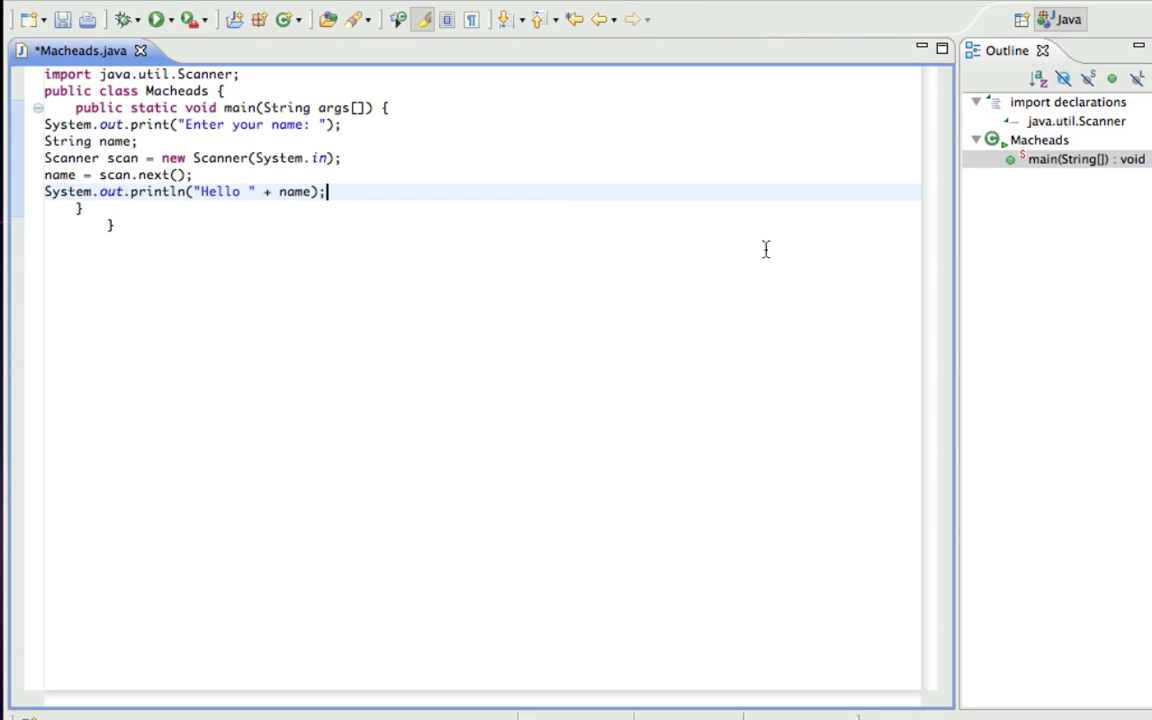
mouse_move(810, 176)
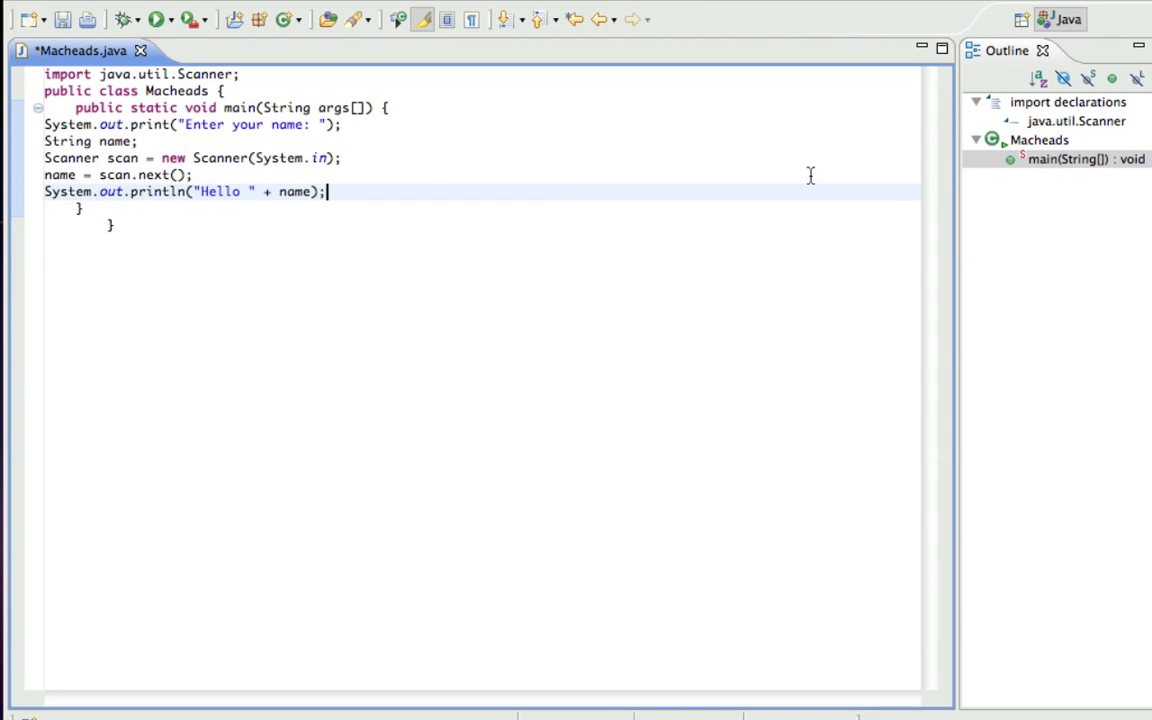